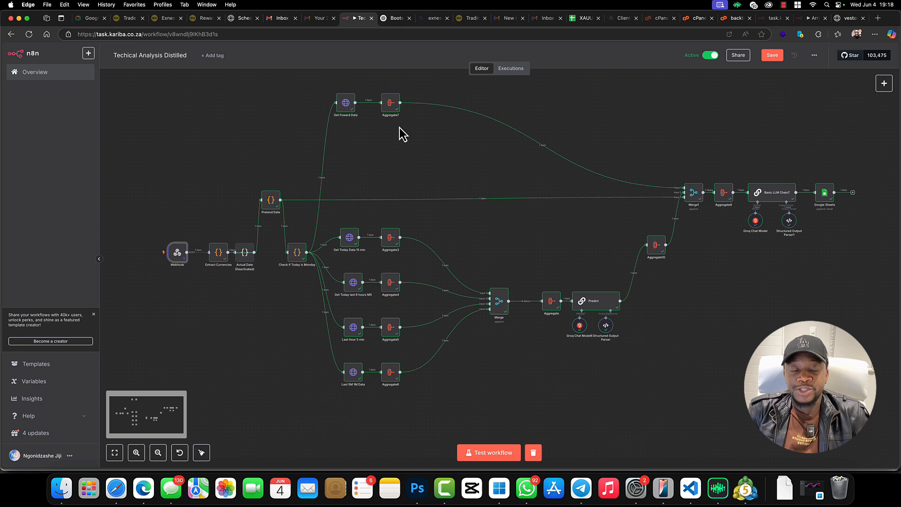
mouse_move(344, 159)
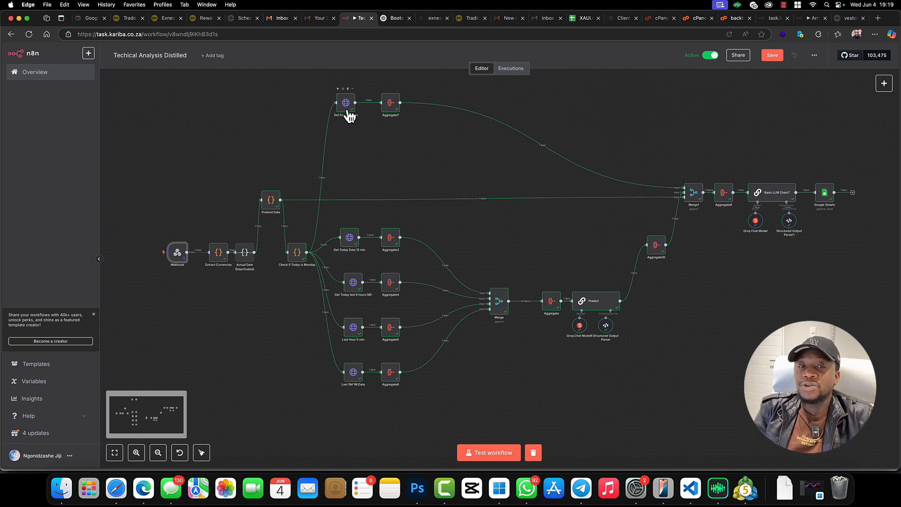
Step: Inspect the Get Foward Data step's output and the Webhook step's pinned request data
double_click(345, 103)
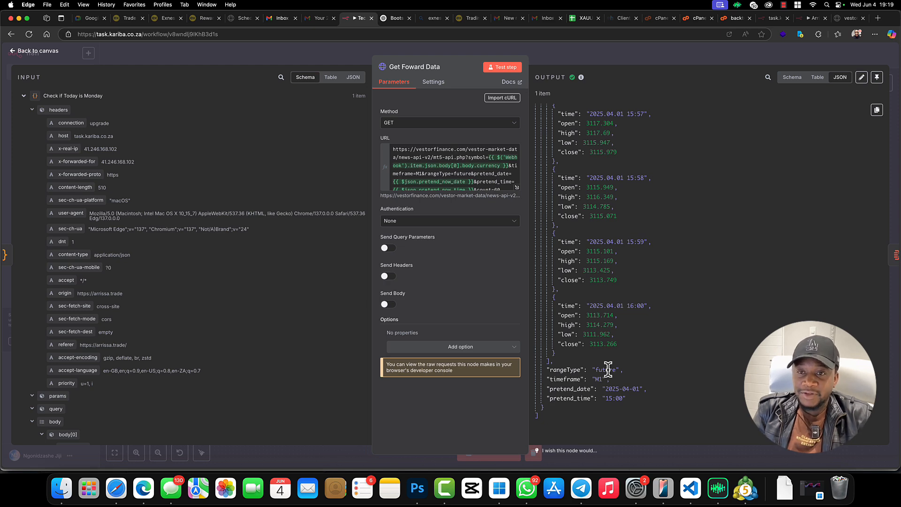
click(33, 51)
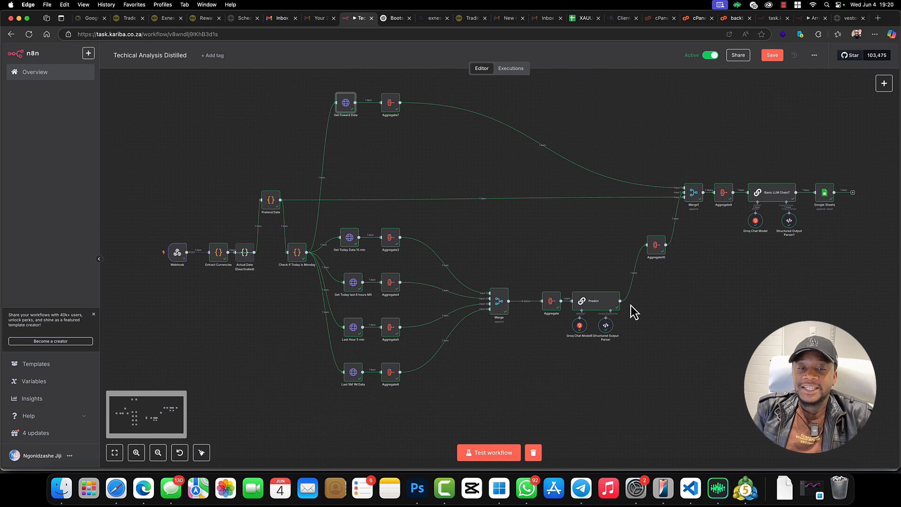
mouse_move(745, 177)
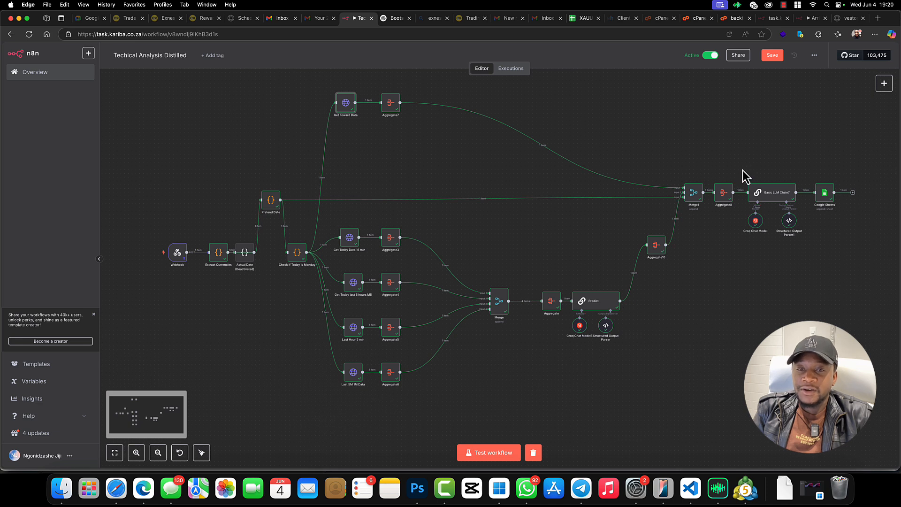
mouse_move(730, 210)
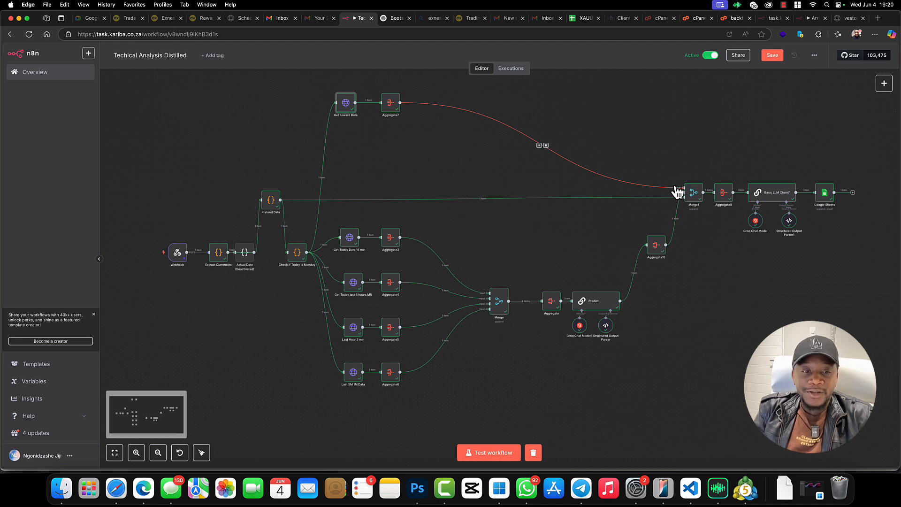
mouse_move(177, 253)
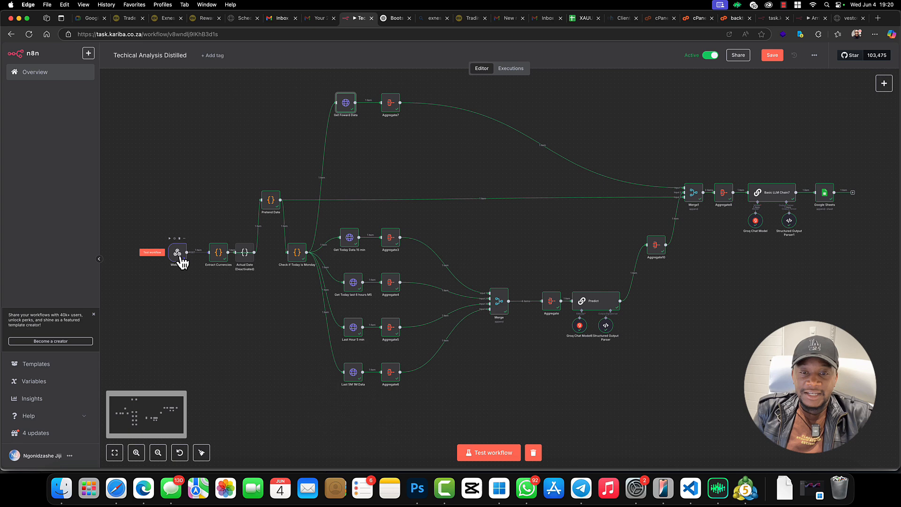
double_click(177, 253)
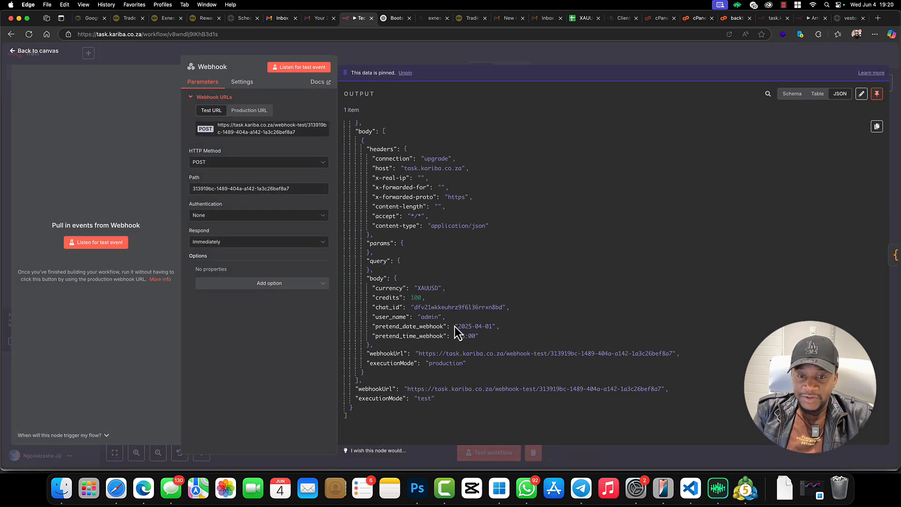
click(36, 51)
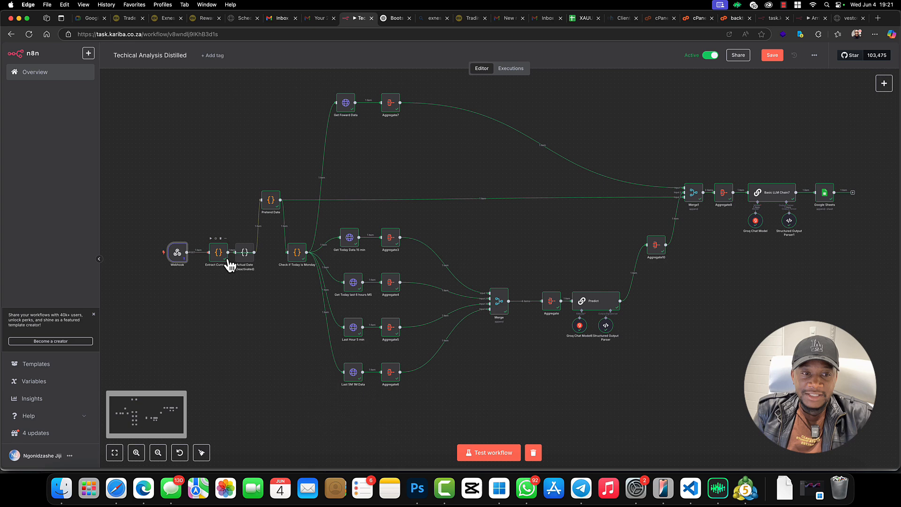
double_click(177, 251)
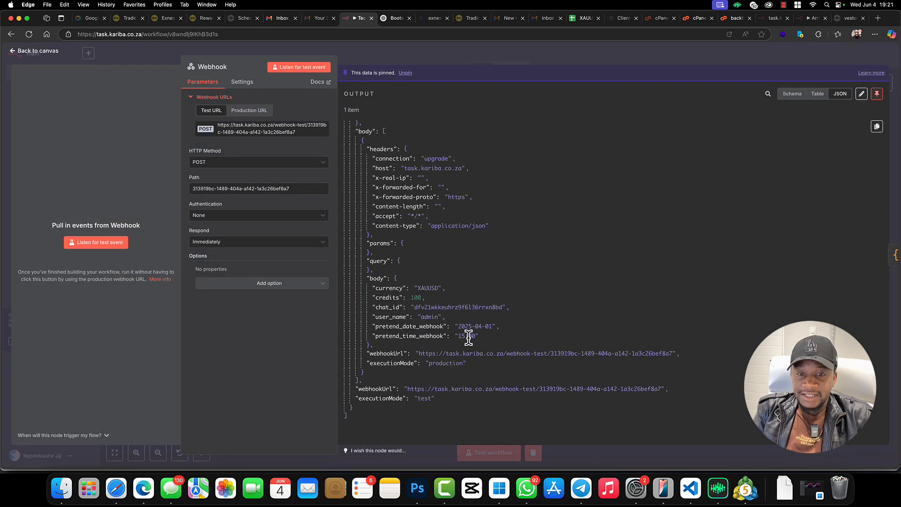
click(38, 50)
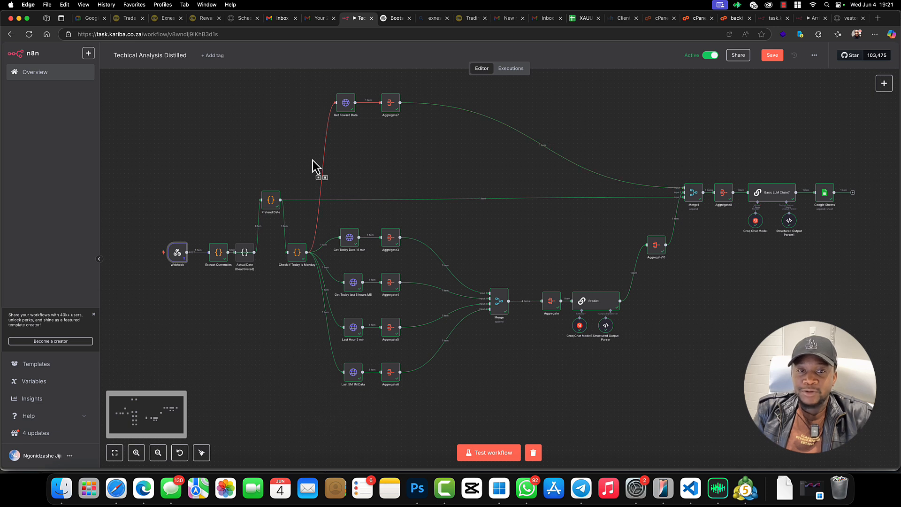
mouse_move(746, 195)
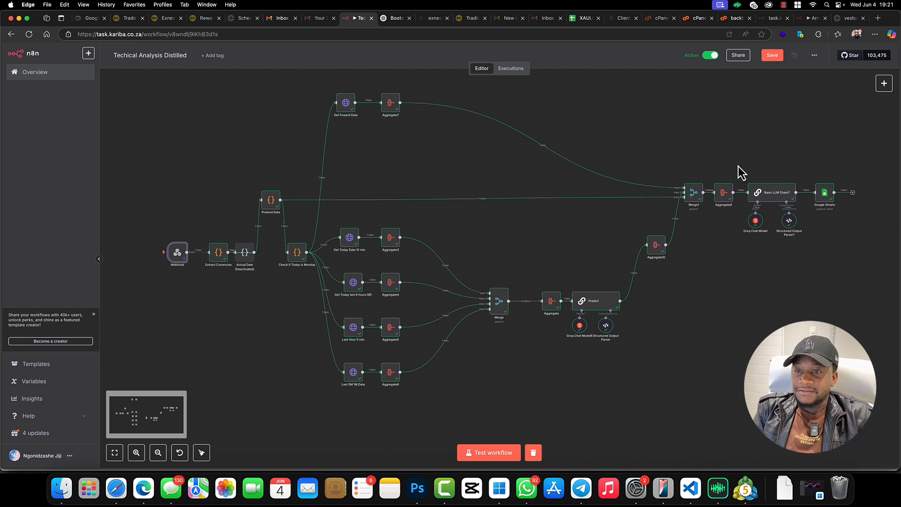
mouse_move(770, 232)
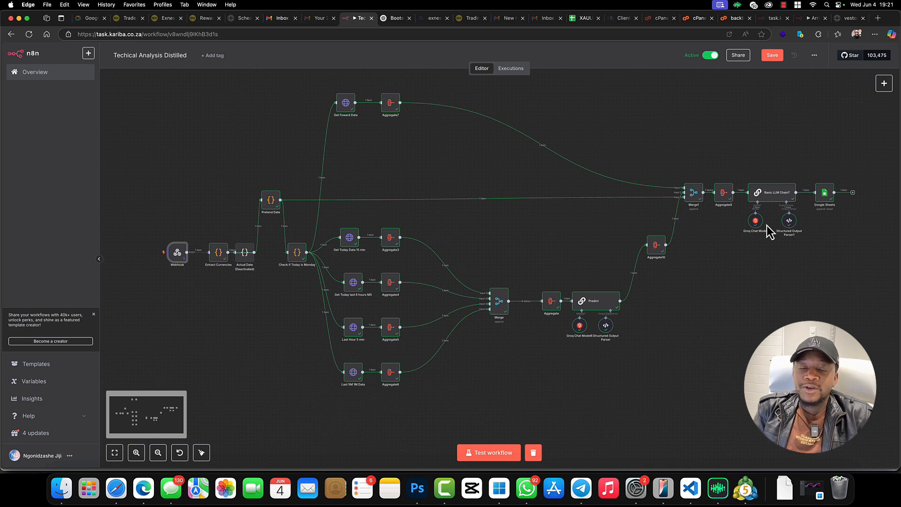
mouse_move(678, 305)
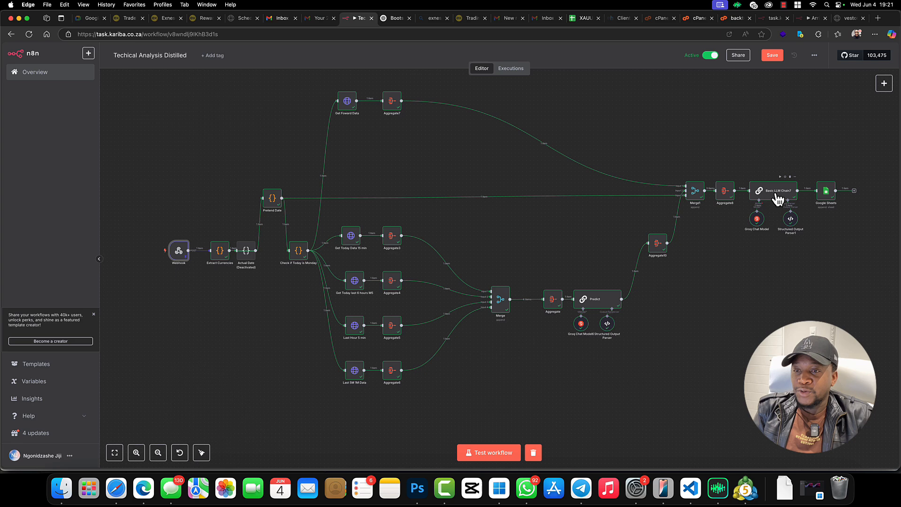
Step: Check the Google Sheets step's +9.17 profit row, then bring up the Schedule Trades page
double_click(826, 191)
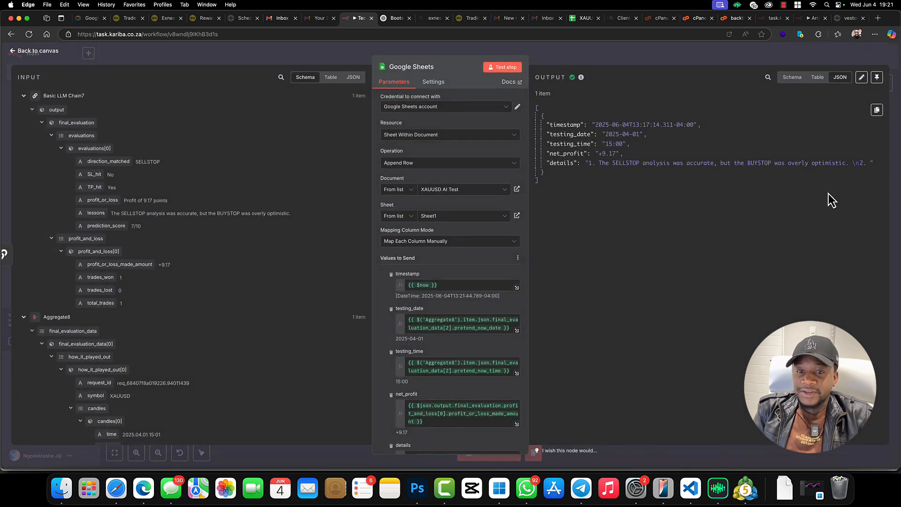
click(38, 50)
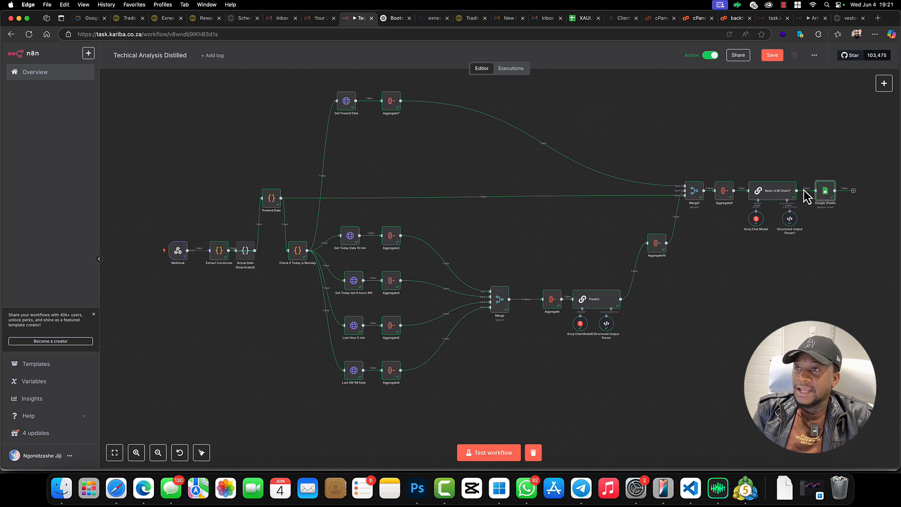
click(244, 18)
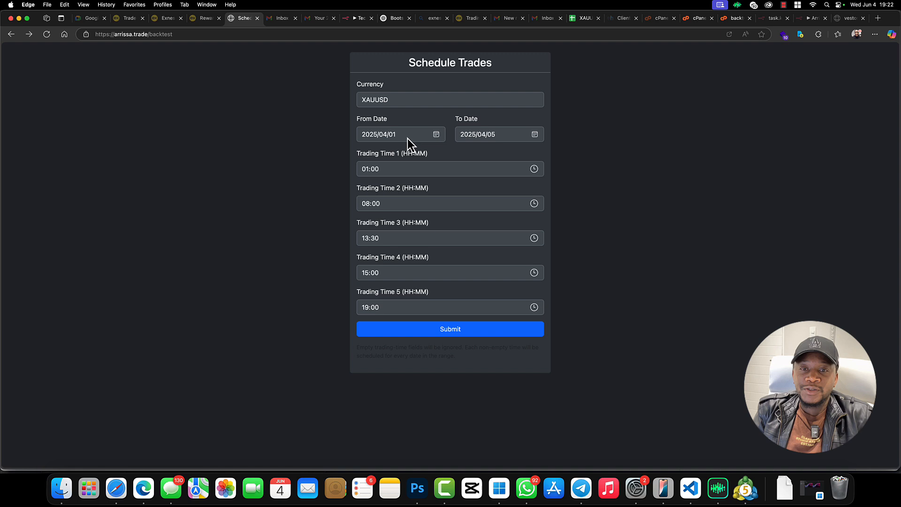
mouse_move(369, 149)
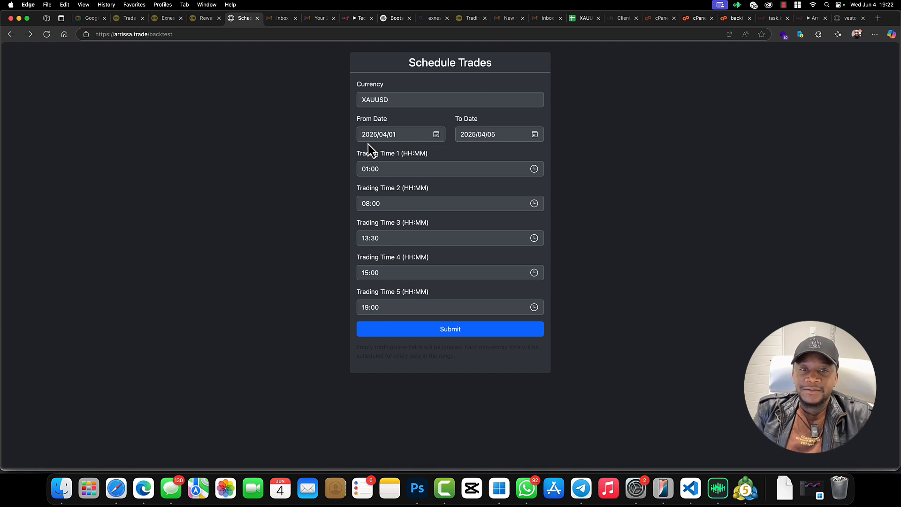
mouse_move(497, 133)
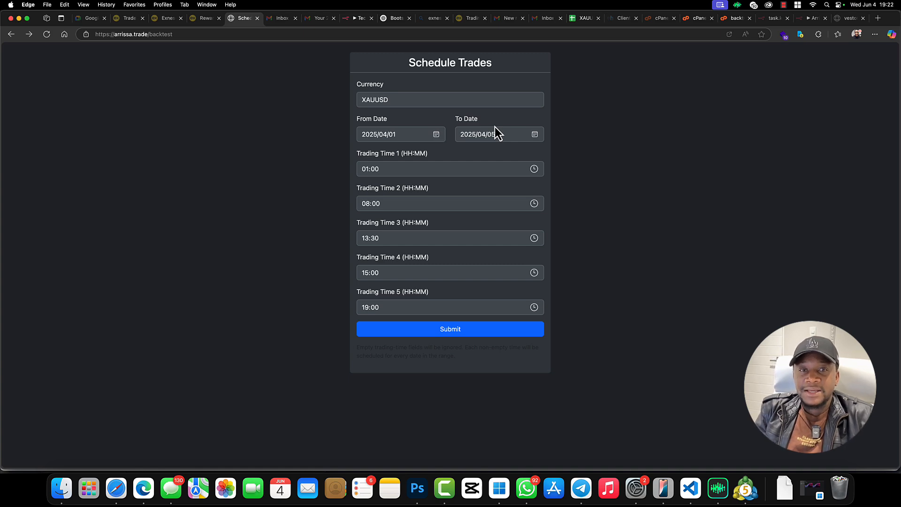
Step: Return to n8n, where the Predict prompt resolves to XAUUSD April 1 fifteen-minute data
click(357, 18)
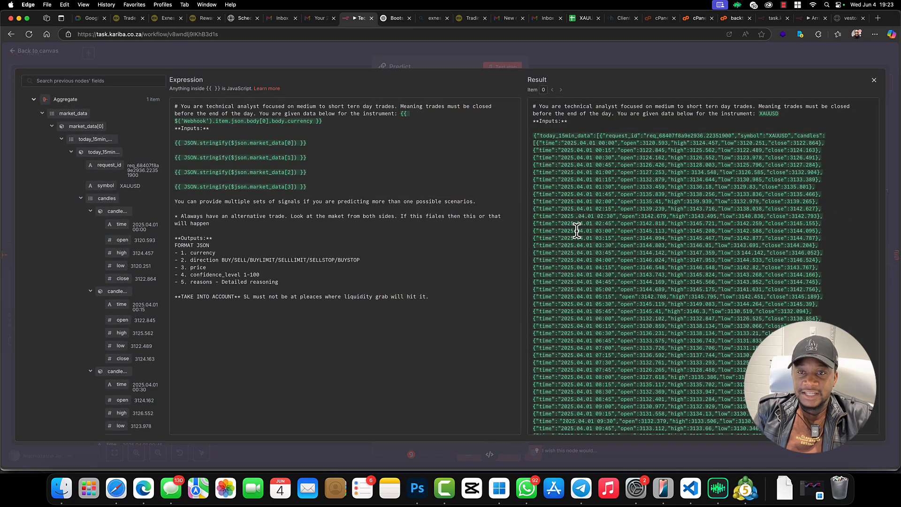
Step: Close the prompt expression, glance at the XAUUSD AI Test sheet, and return to the April 7–11 schedule
scroll(down, 3)
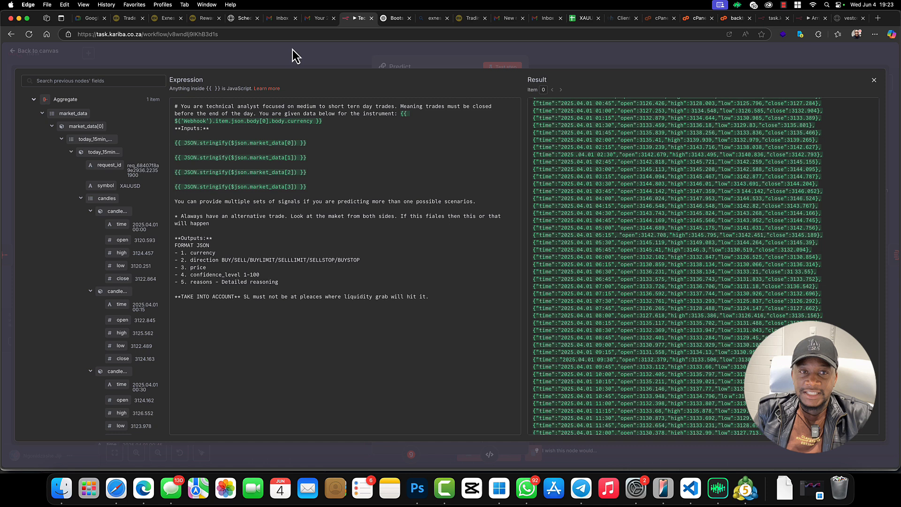
click(34, 51)
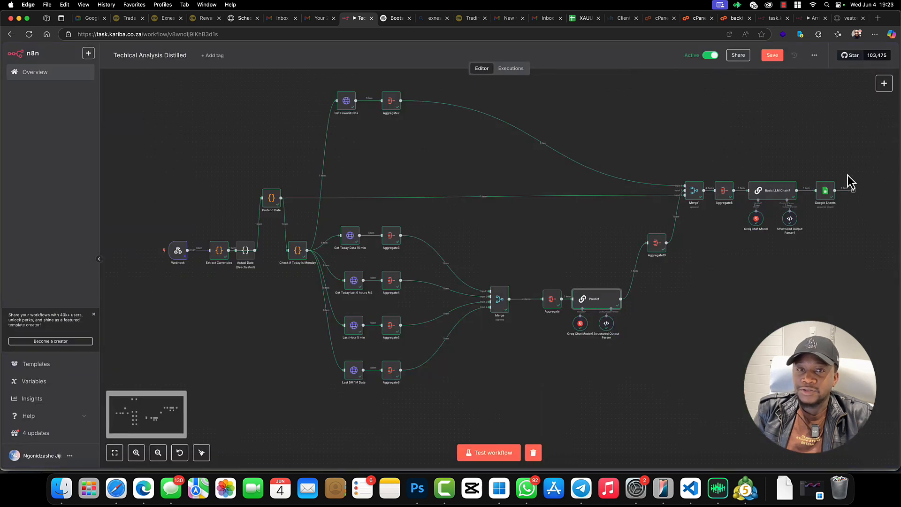
click(583, 18)
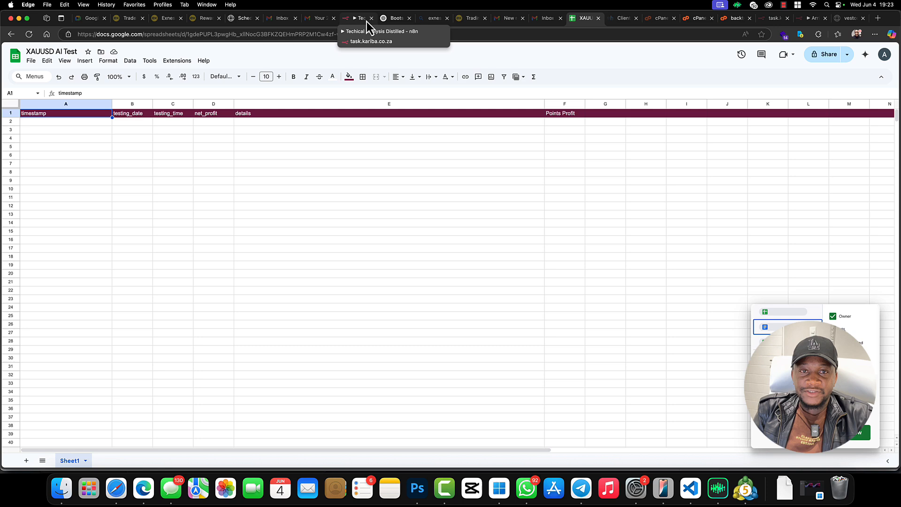
click(244, 18)
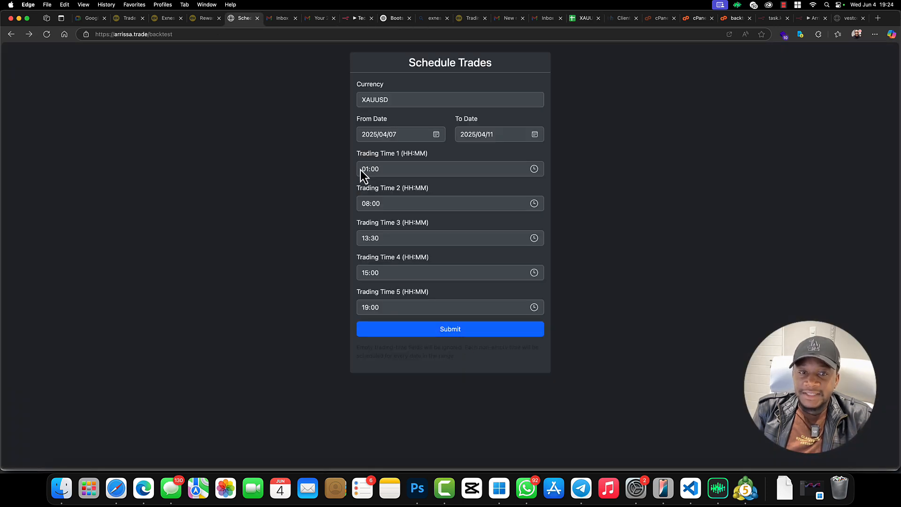
Step: Submit the XAUUSD April 7–11 backtest at five trading times and watch n8n's executions
click(369, 169)
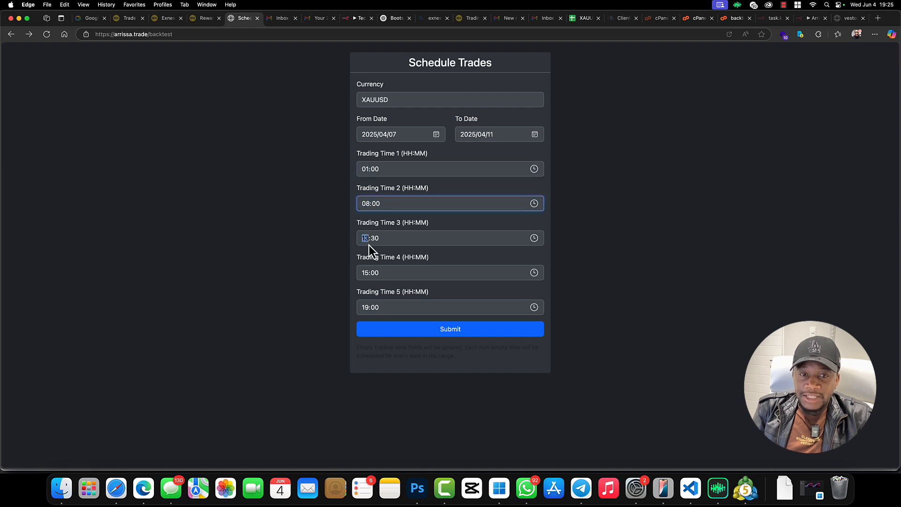
click(450, 307)
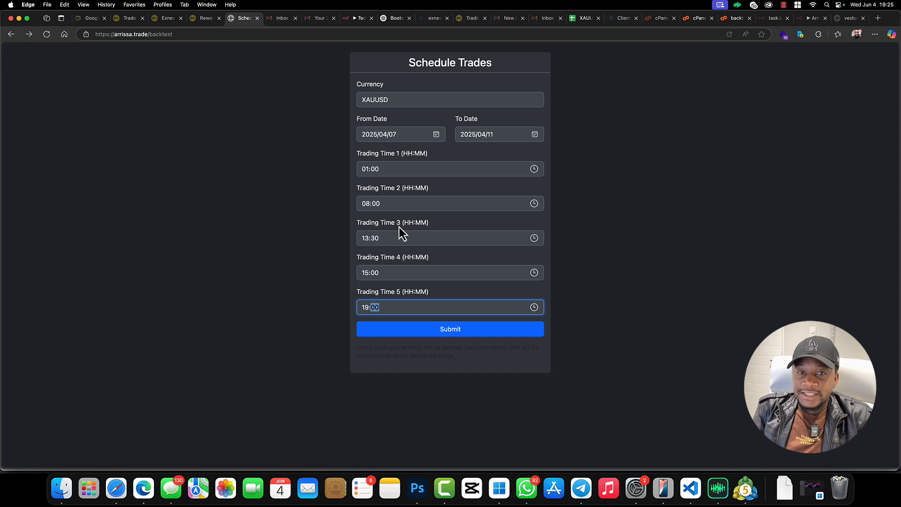
mouse_move(492, 146)
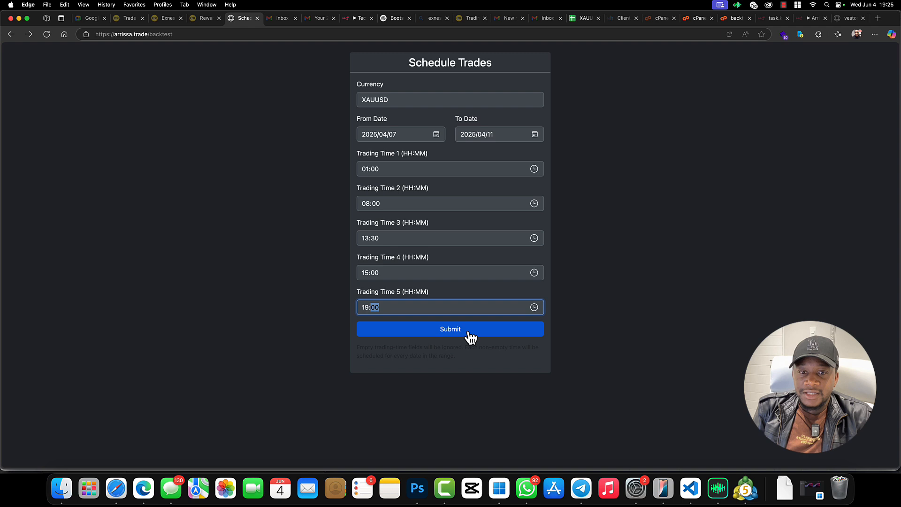
click(450, 328)
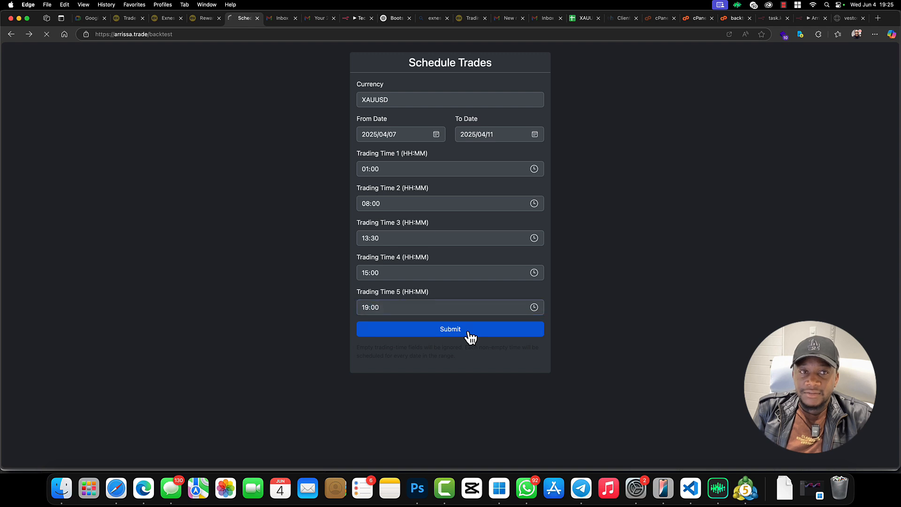
click(451, 328)
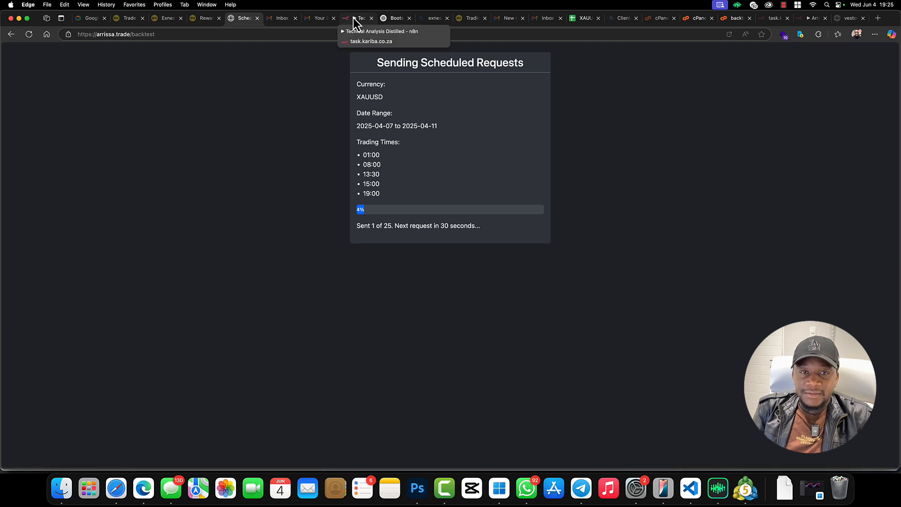
click(357, 18)
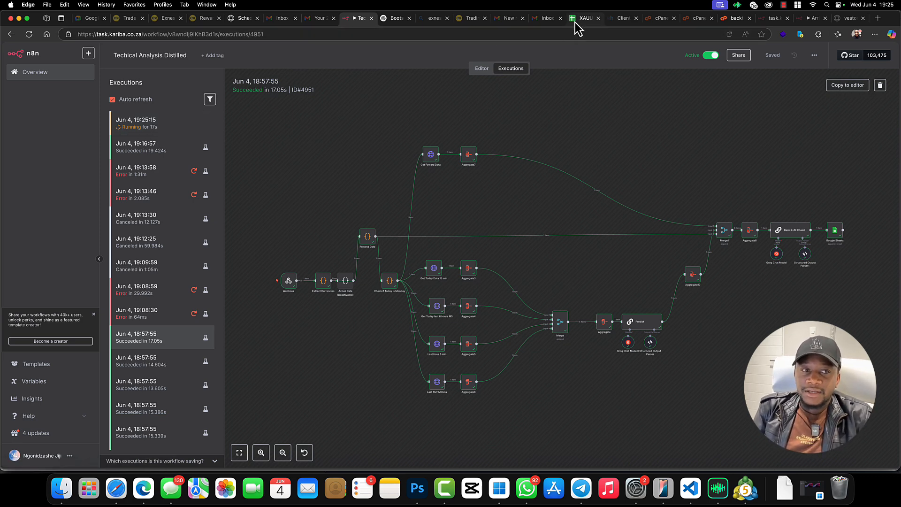
Step: Open the XAUUSD AI Test sheet showing the 2025-04-07 1:00 result with net profit 50
click(585, 18)
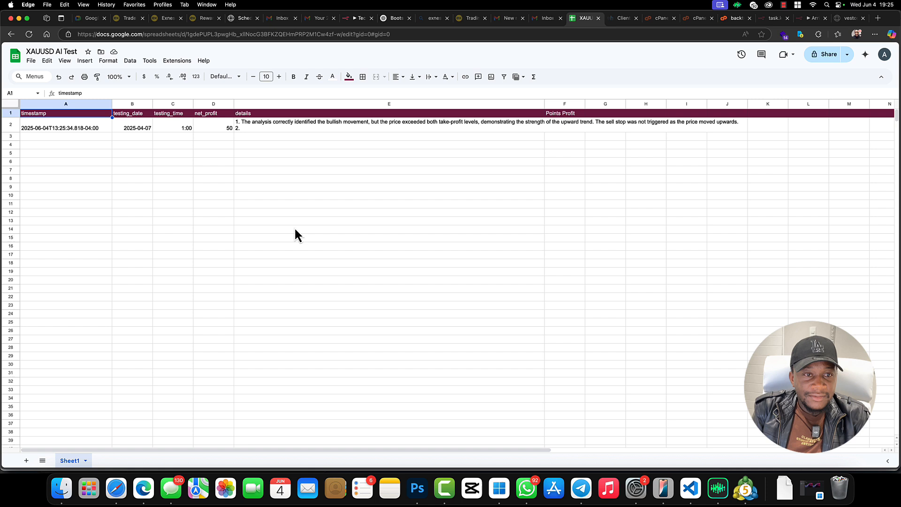
Step: Inspect the first result's net profit, testing date and testing time cells as rows append
click(213, 128)
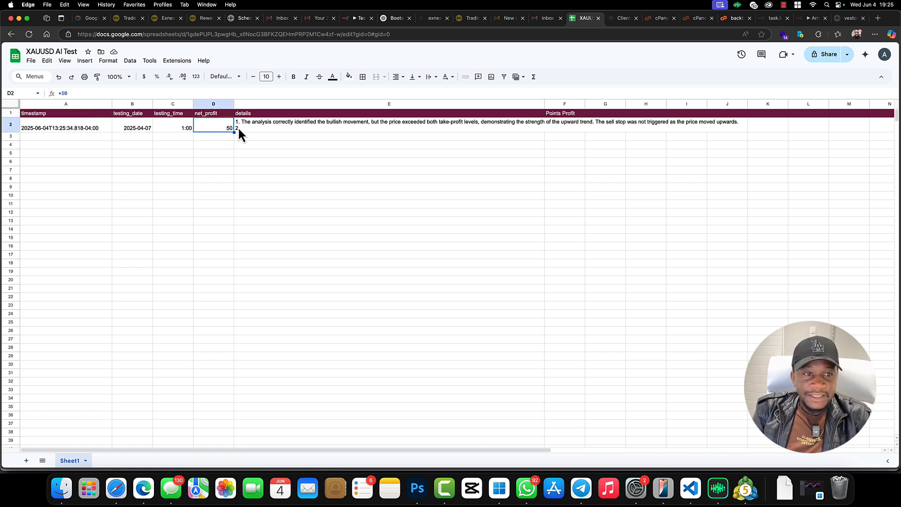
mouse_move(208, 164)
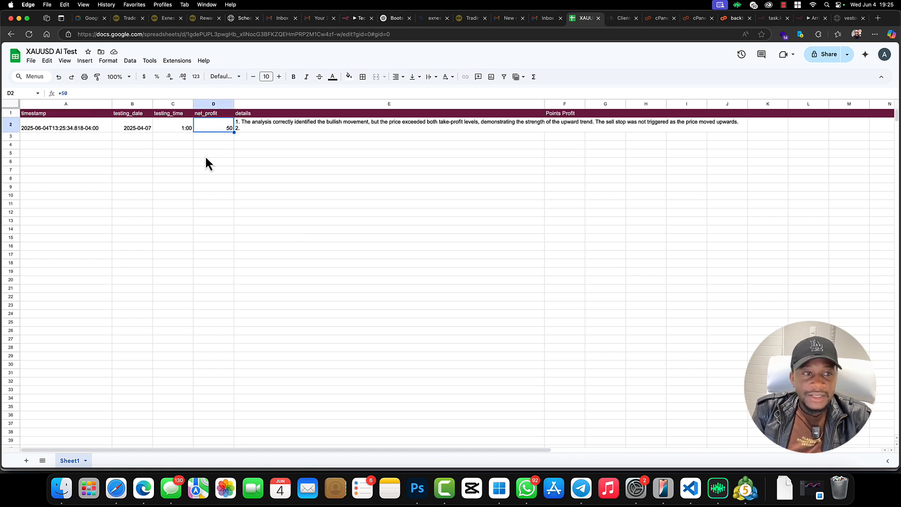
mouse_move(95, 138)
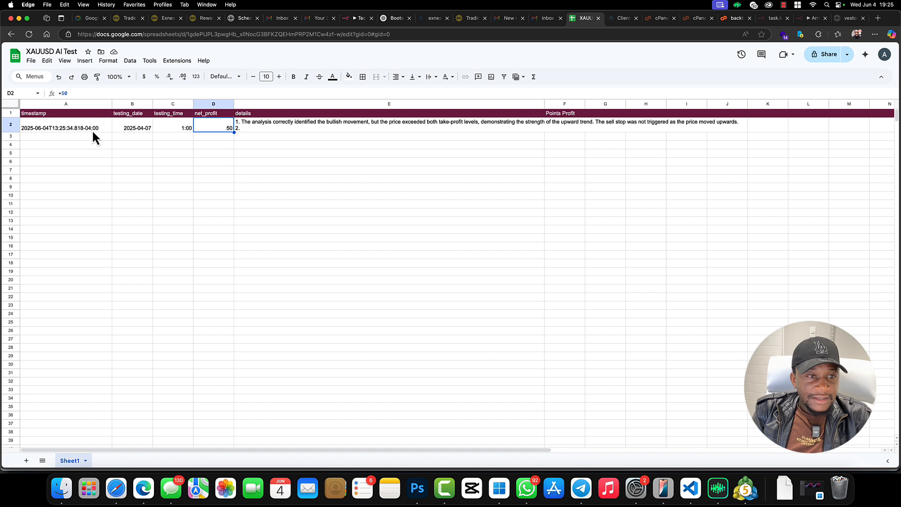
mouse_move(132, 136)
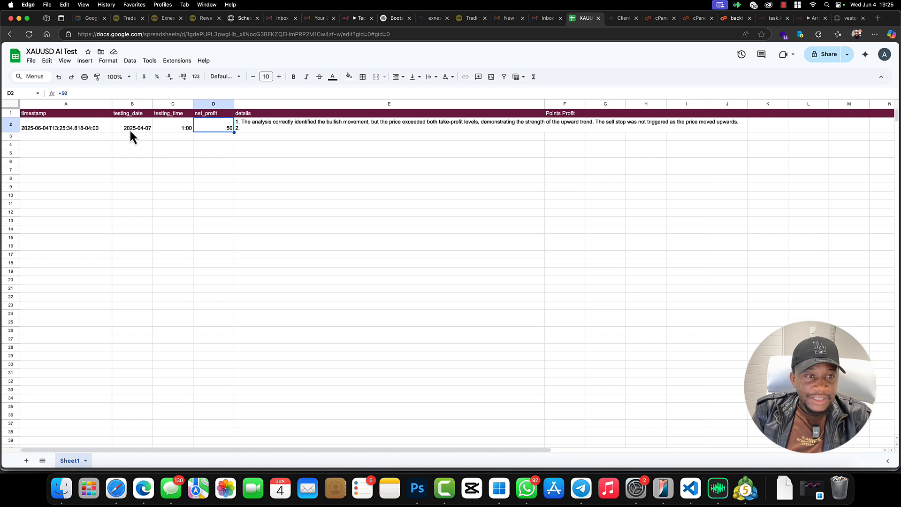
click(132, 127)
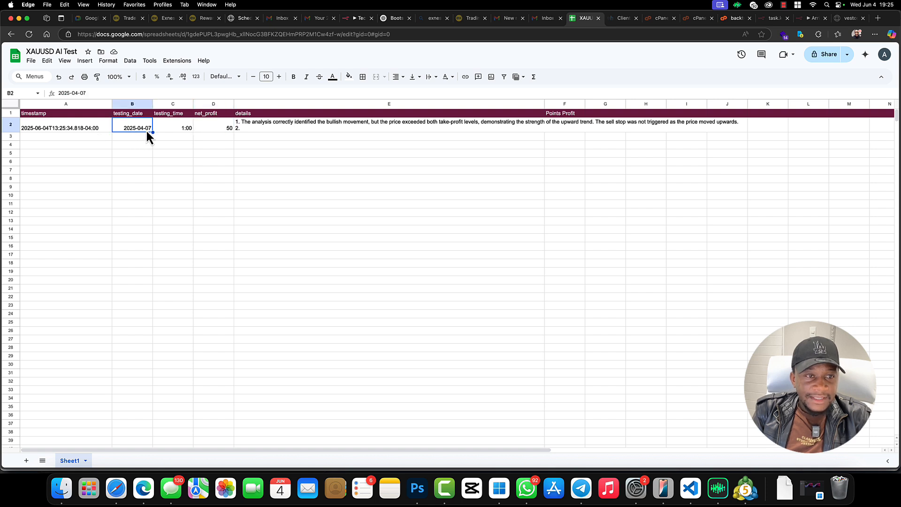
mouse_move(179, 139)
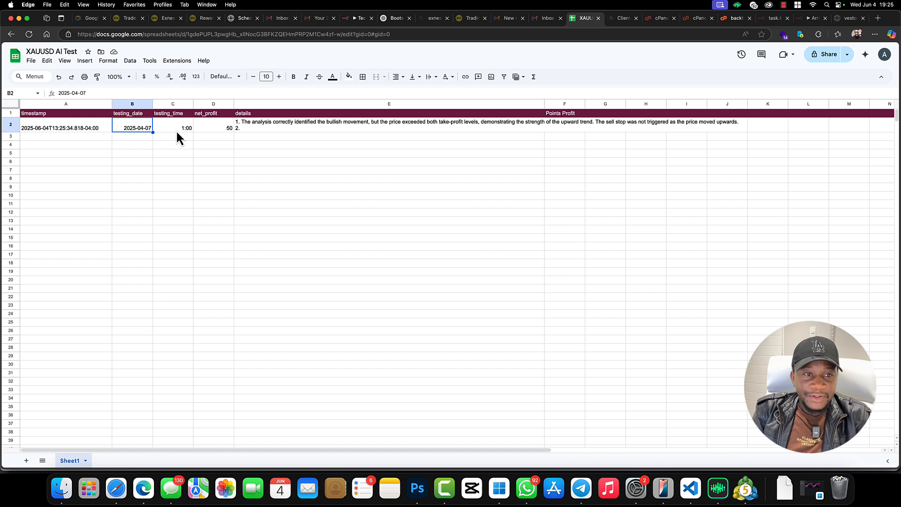
click(172, 128)
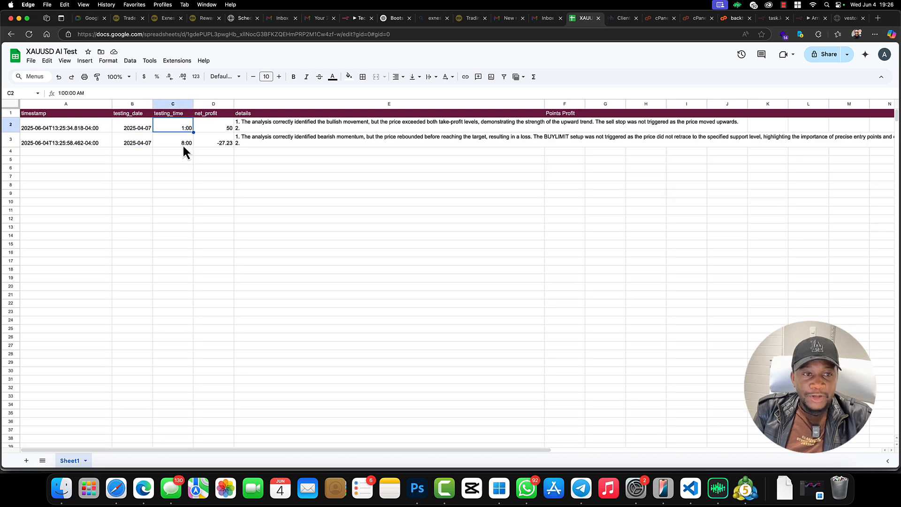
click(172, 142)
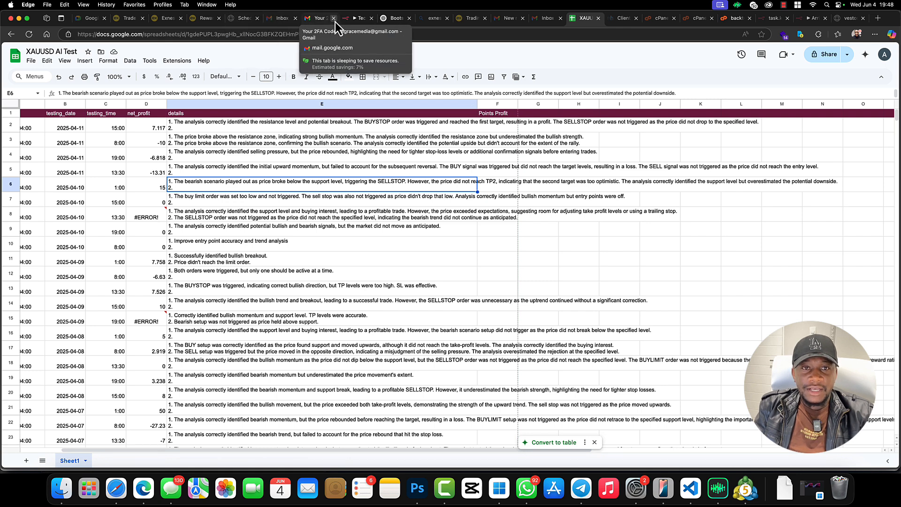
Step: Show the workflow's execution history and scroll to the errored 19:36:23 run
click(358, 18)
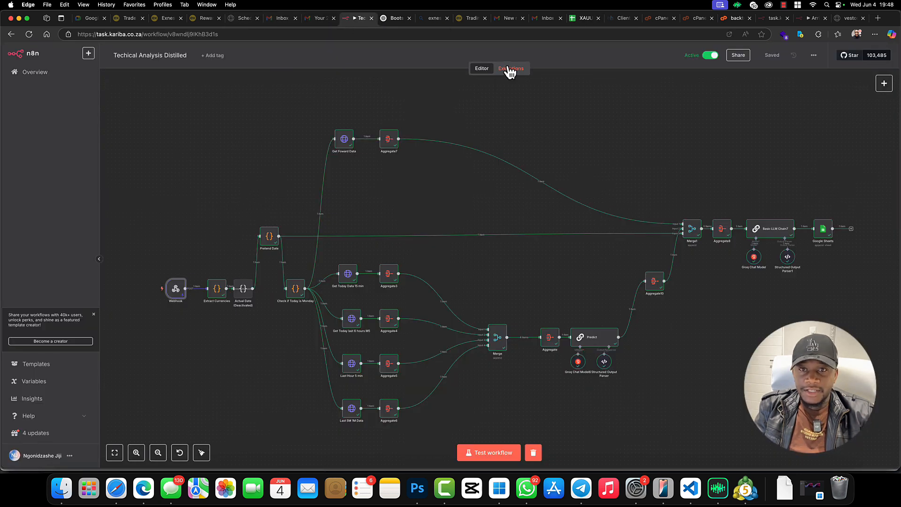
click(510, 69)
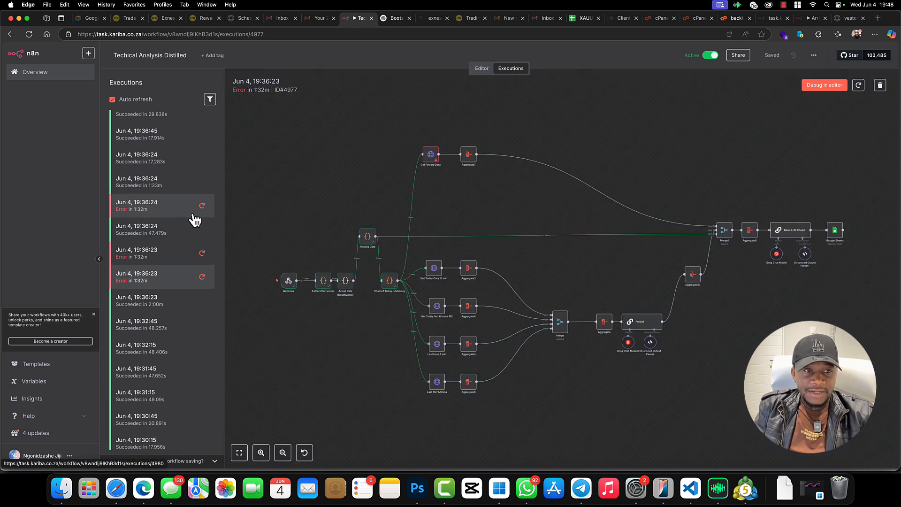
scroll(down, 3)
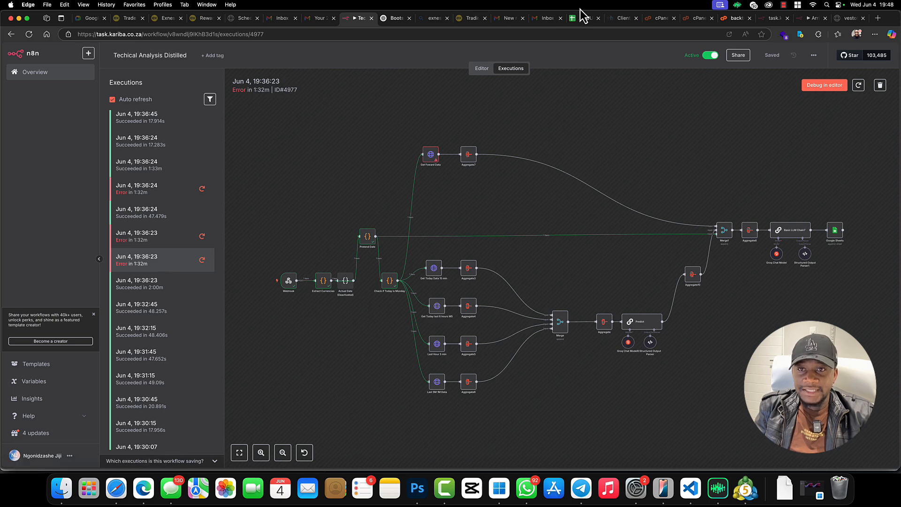
Step: Replace the #ERROR! net profits with 11 and 16 and check the 52.014 =sum(D:D) total
click(586, 18)
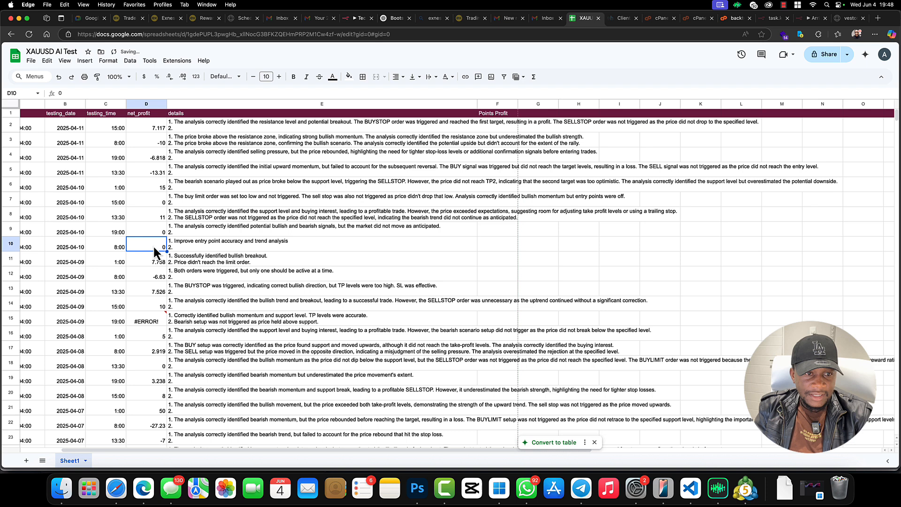
text(+16 points)
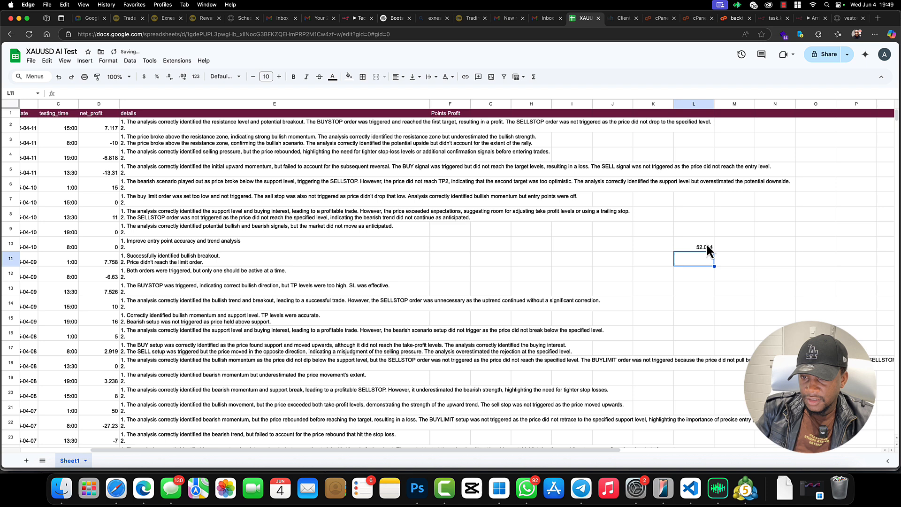
click(694, 246)
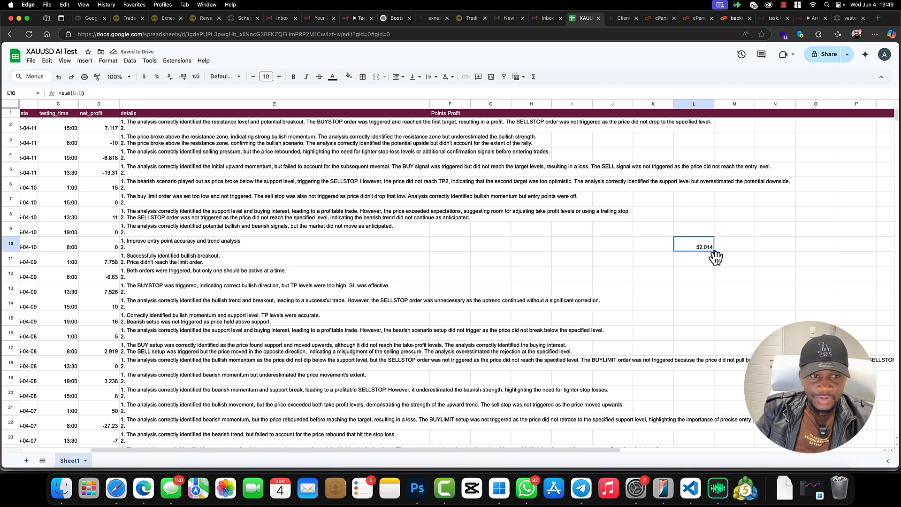
click(356, 17)
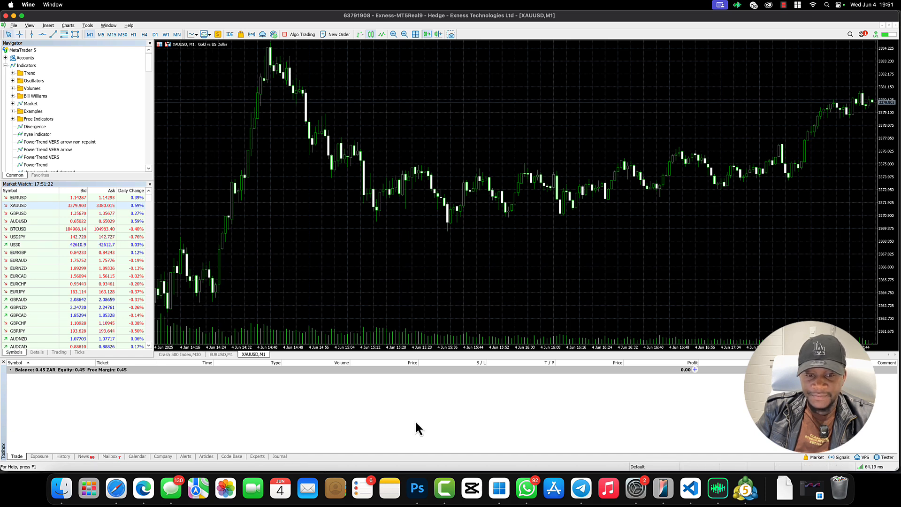
mouse_move(144, 488)
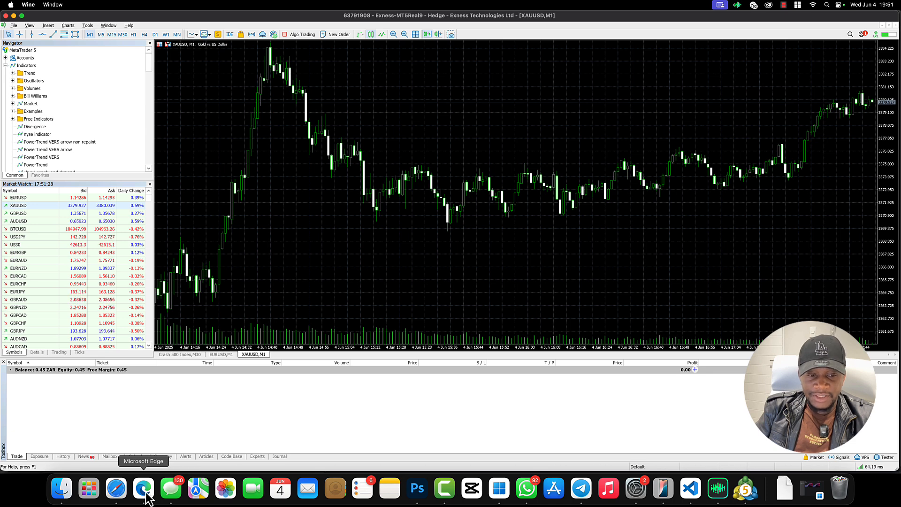
Step: Back in the spreadsheet, enter the value 1000 into a cell
click(143, 489)
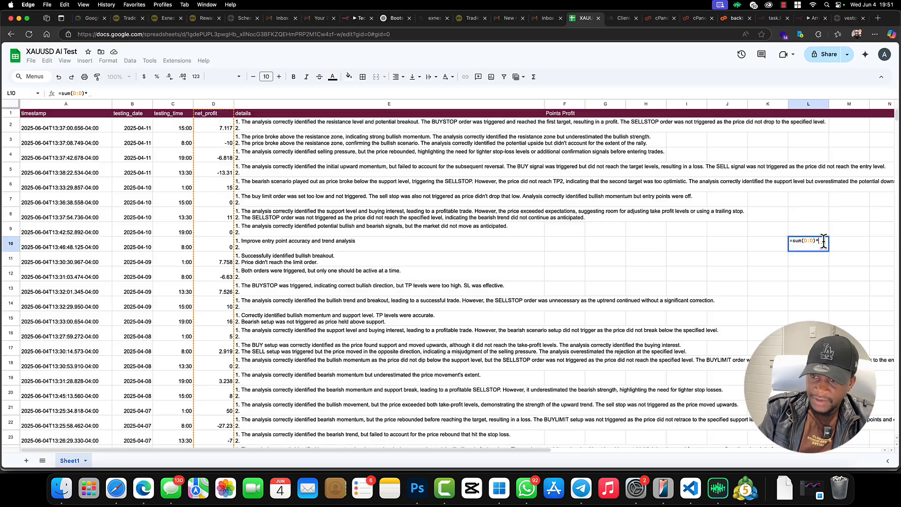
text(1)
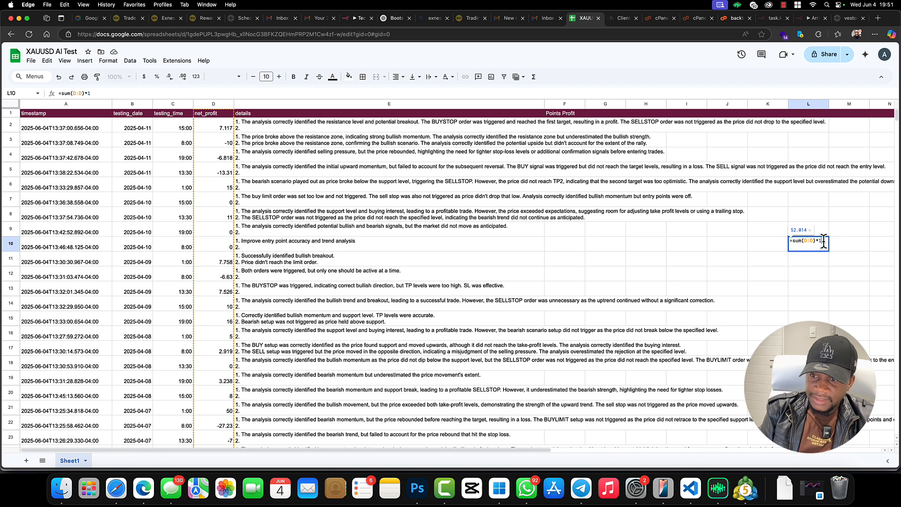
text(000)
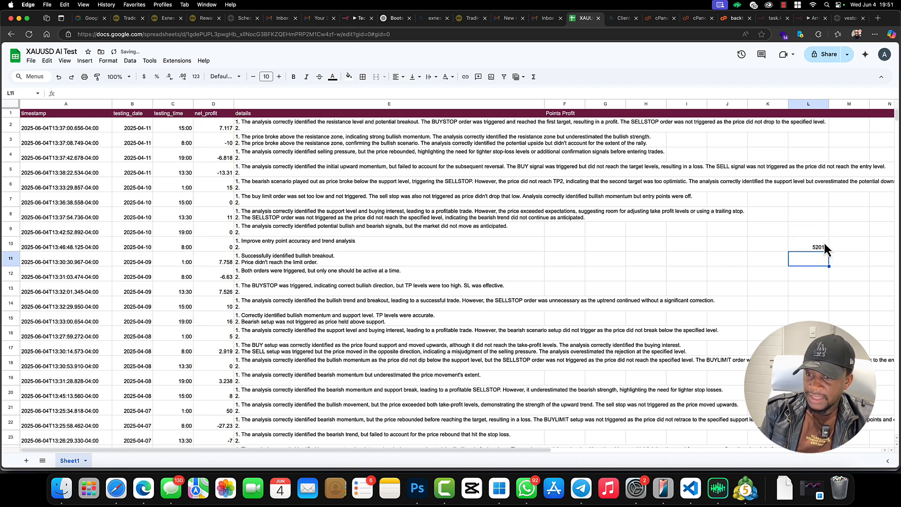
click(807, 246)
text(5201)
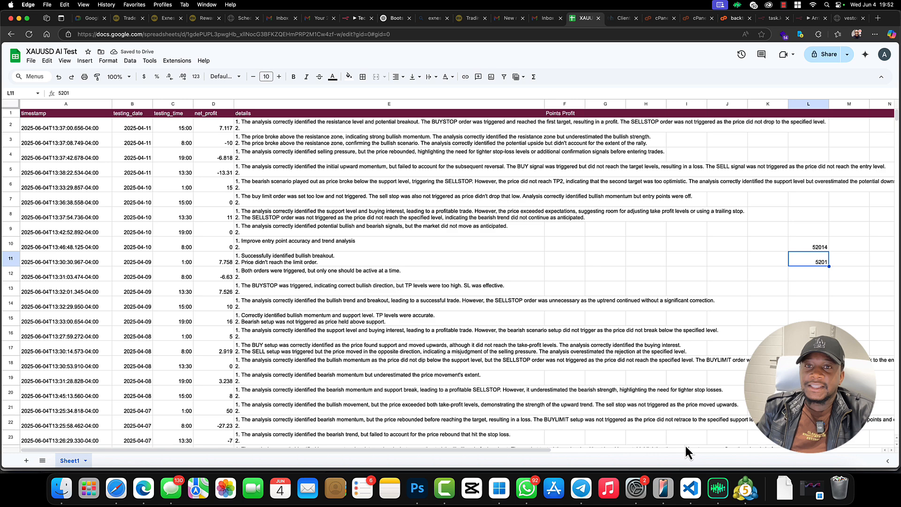
Step: Review the 2025-04-10 and 2025-04-11 test rows and the 5201 points total, then open Exness
click(132, 158)
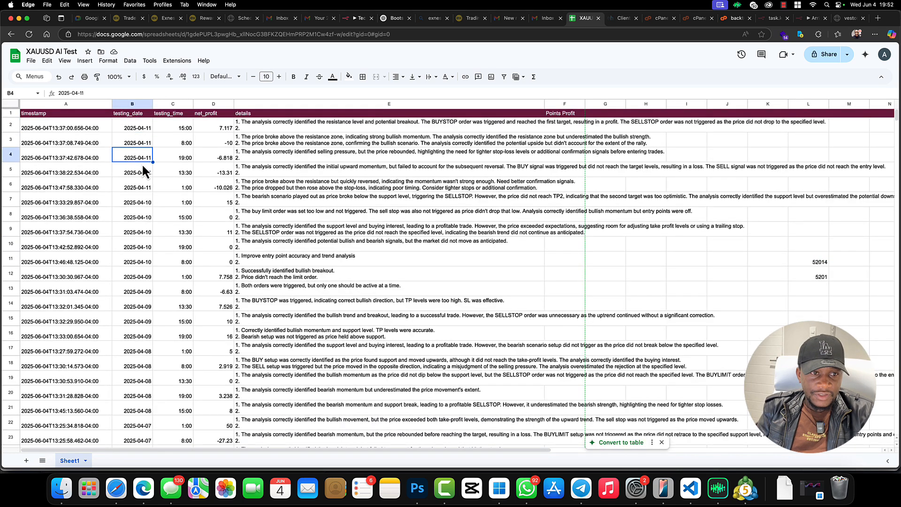
click(136, 186)
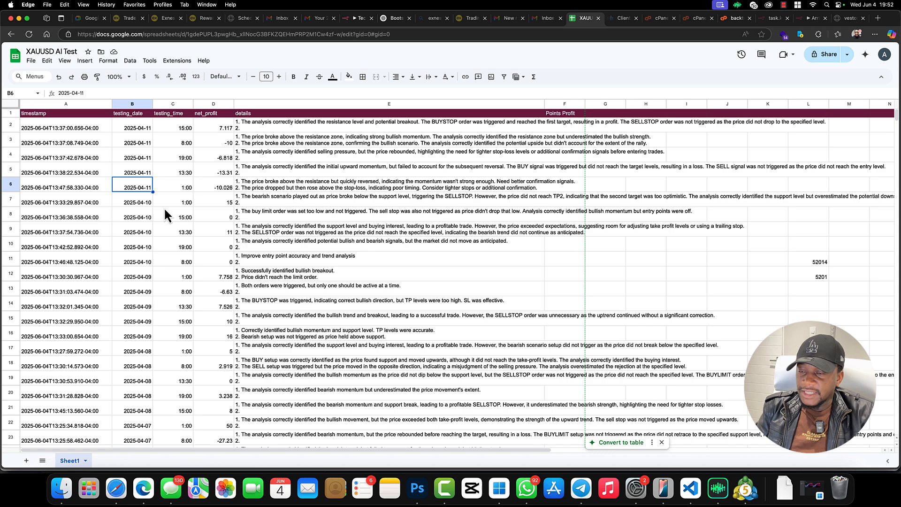
click(131, 217)
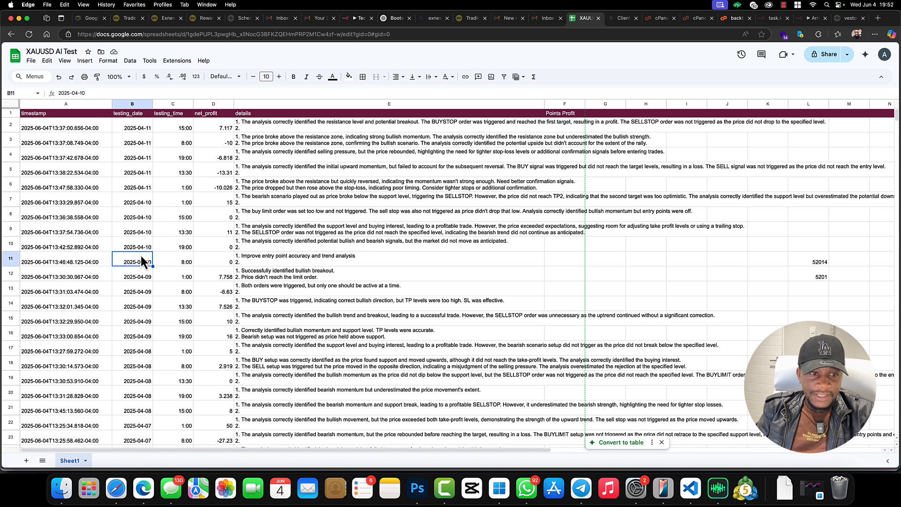
scroll(down, 3)
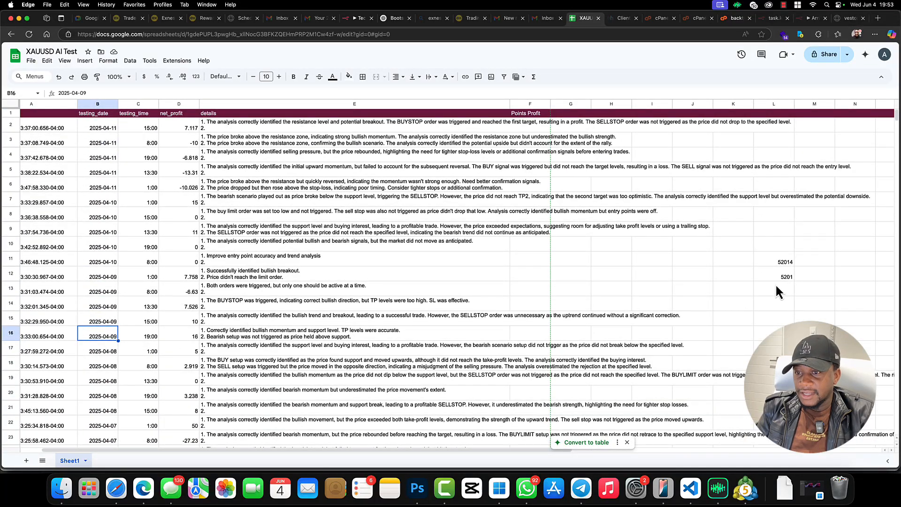
click(774, 277)
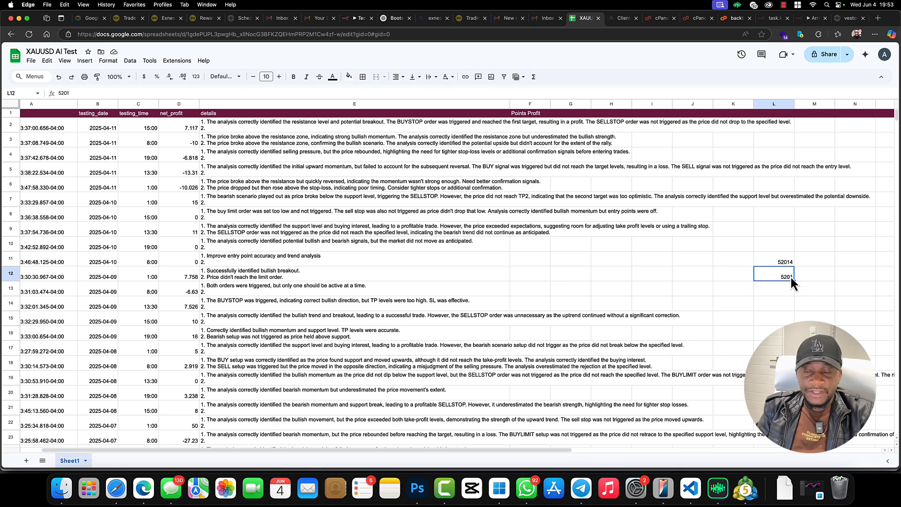
click(471, 18)
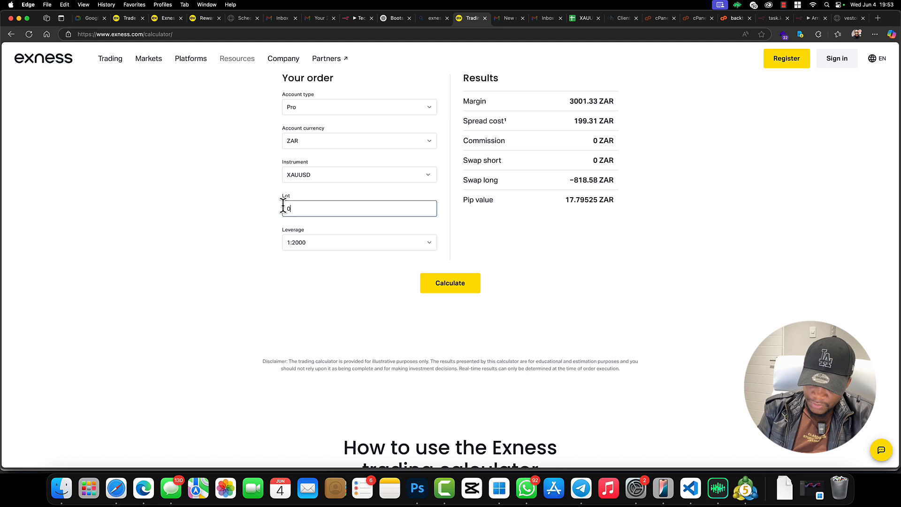
Step: Calculate a 0.1-lot XAUUSD trade and highlight the 300.72 ZAR margin
text(.1)
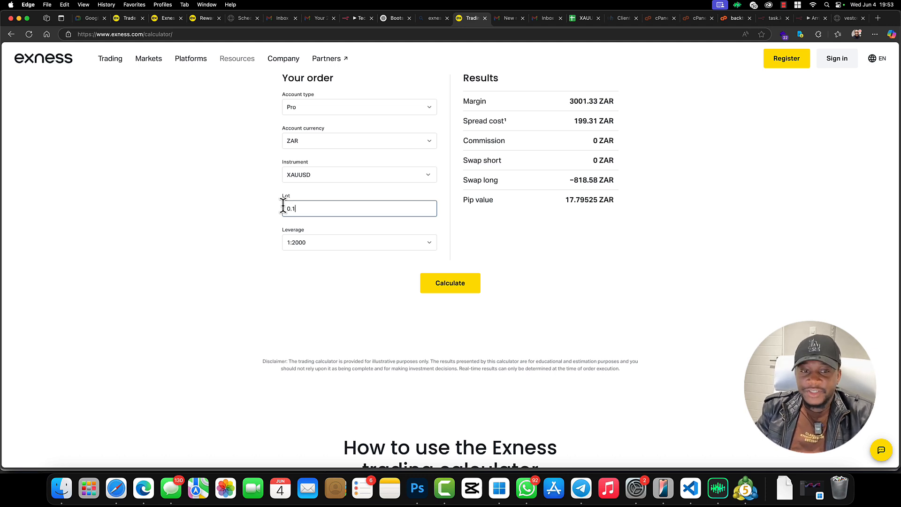
click(450, 283)
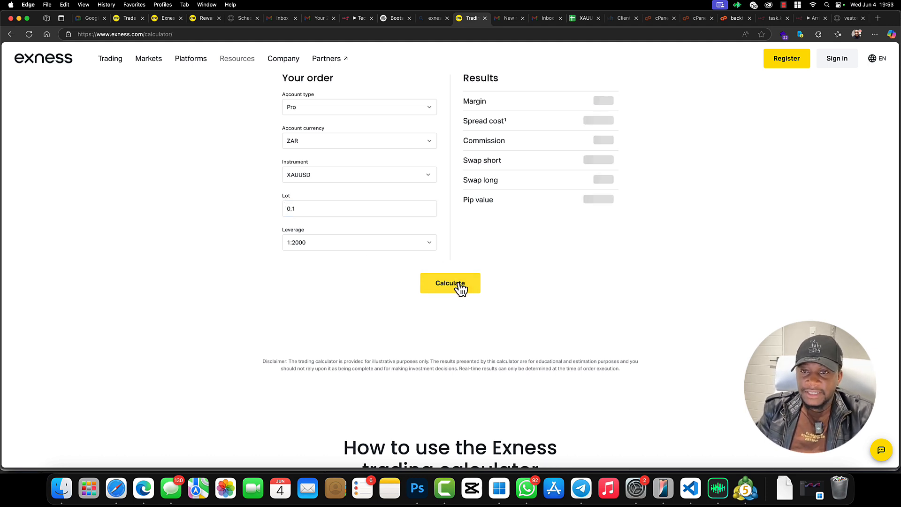
click(450, 283)
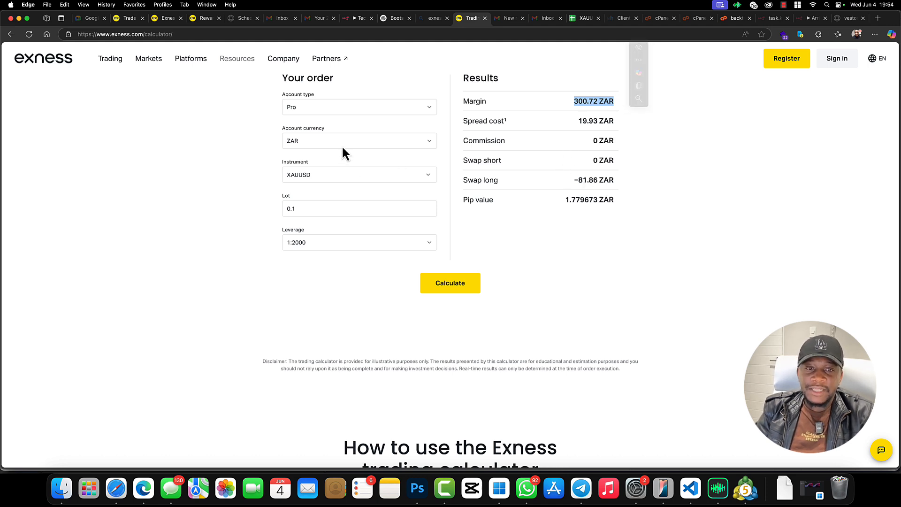
Step: Switch the Exness calculator's account currency to USD and recalculate the 0.1-lot results
click(358, 141)
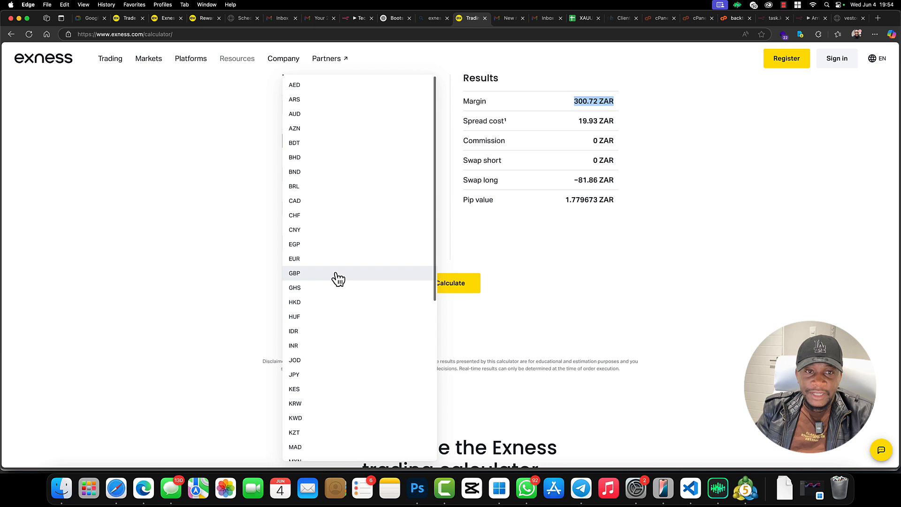
scroll(down, 3)
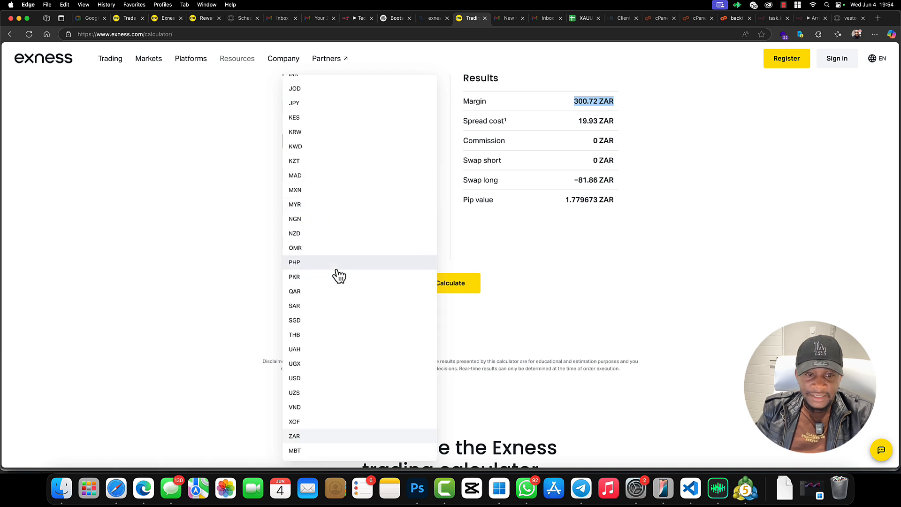
mouse_move(331, 382)
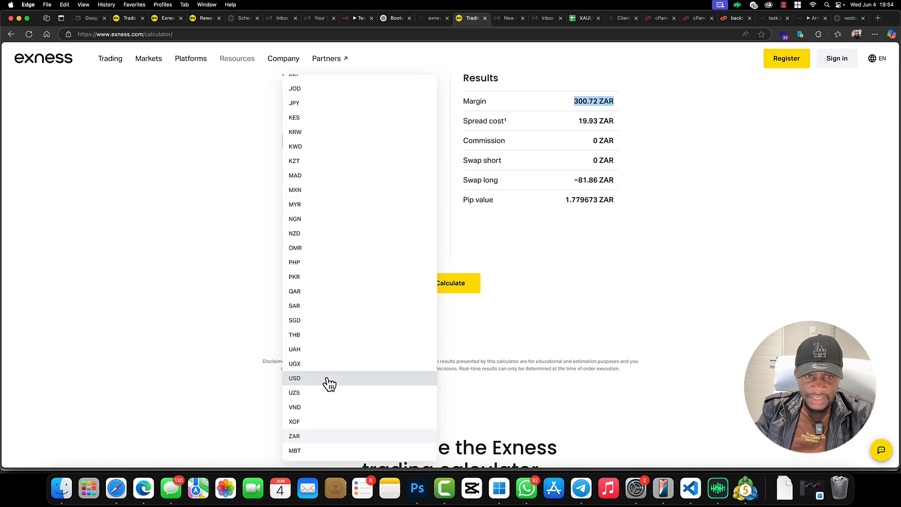
click(295, 378)
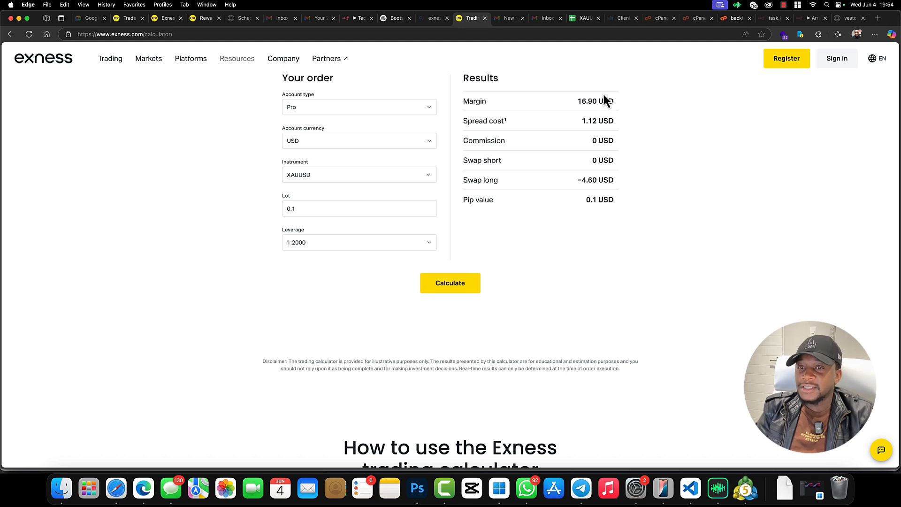
click(359, 208)
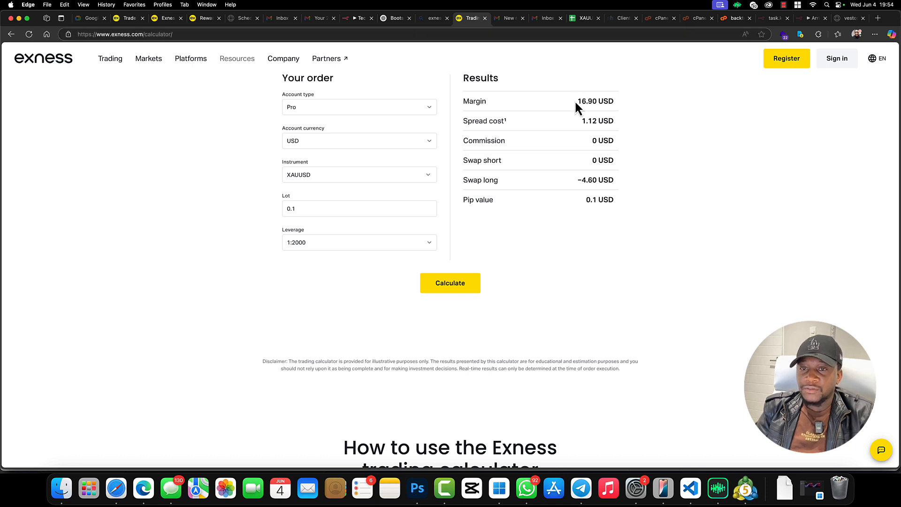
Step: Highlight the 16.90 USD margin and 1.12 USD spread cost, then return to the spreadsheet
double_click(595, 101)
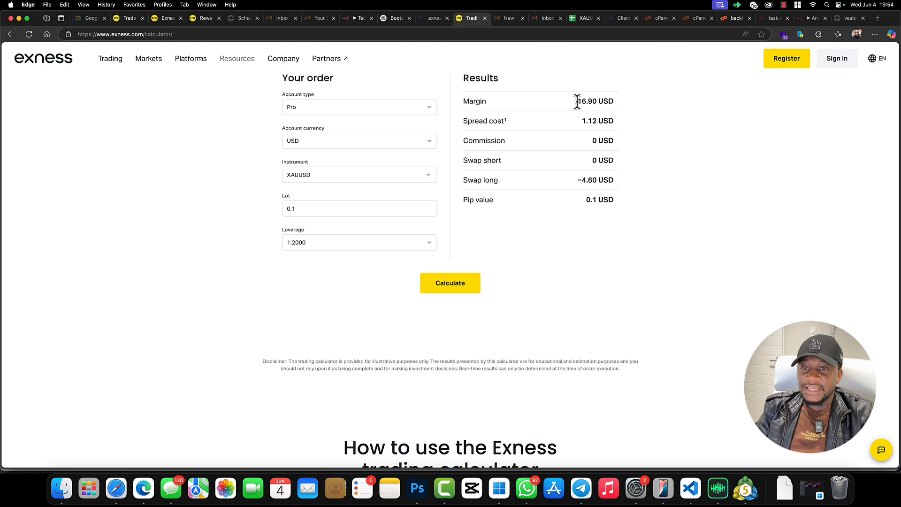
drag(576, 102, 614, 102)
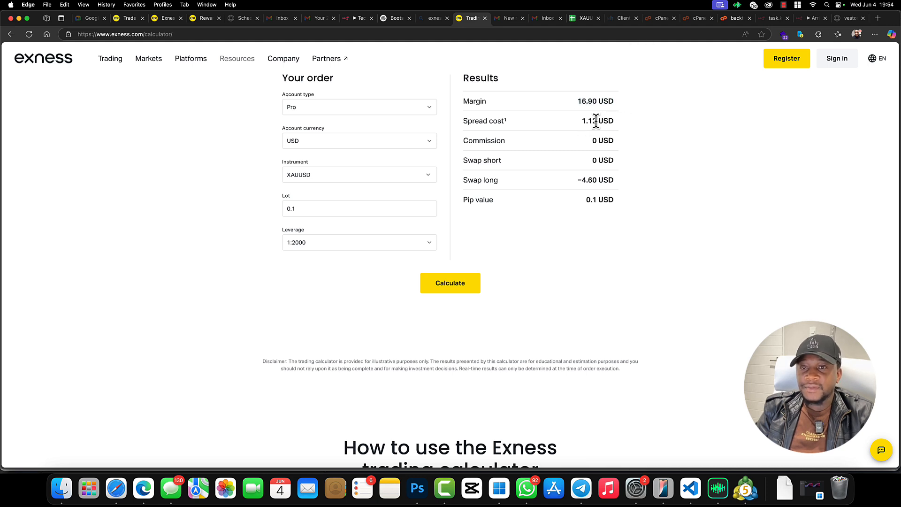
double_click(597, 120)
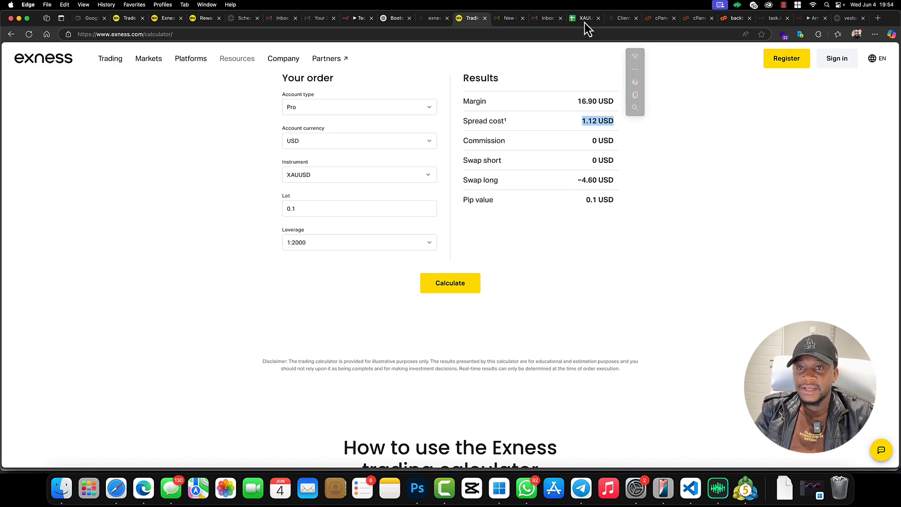
click(586, 17)
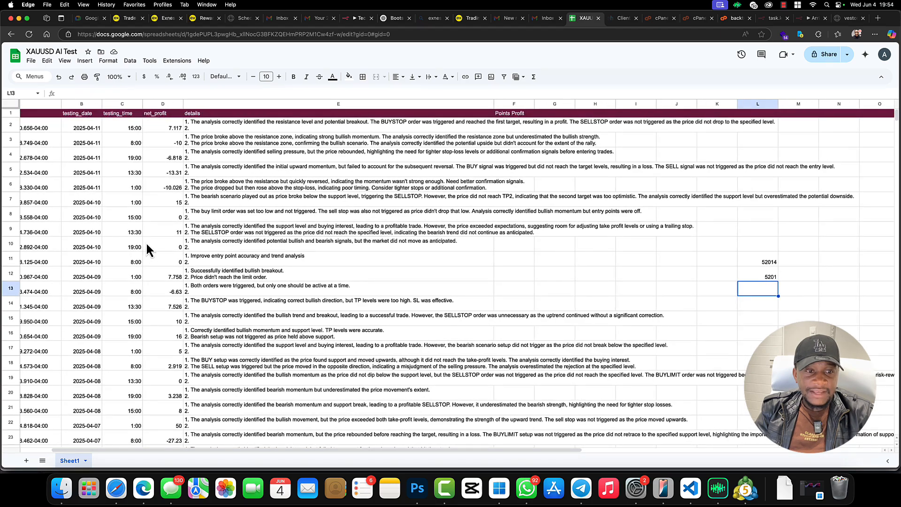
Step: Scroll the XAUUSD sheet down to recheck the 5201 points total
scroll(down, 3)
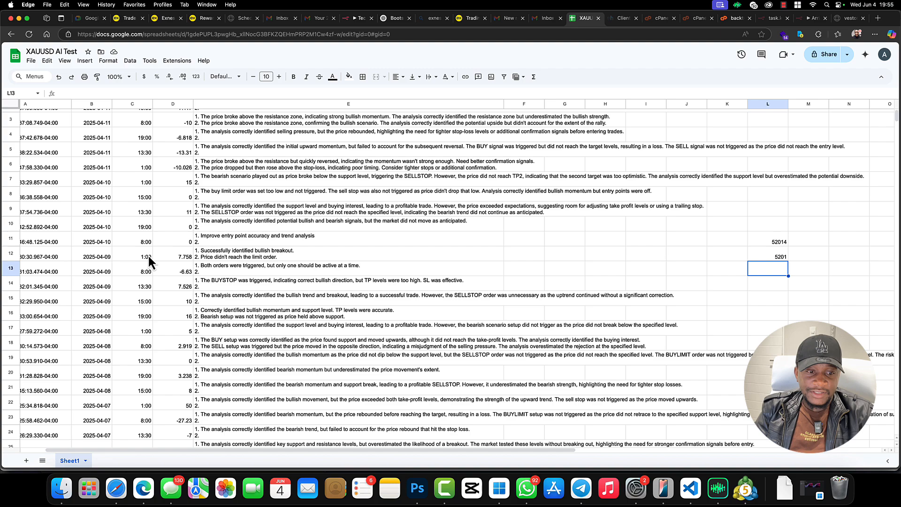
scroll(down, 3)
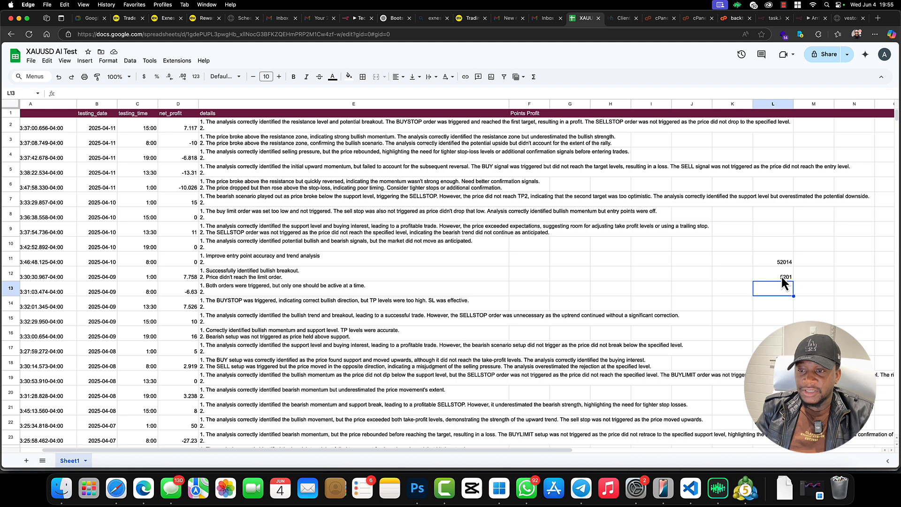
click(773, 277)
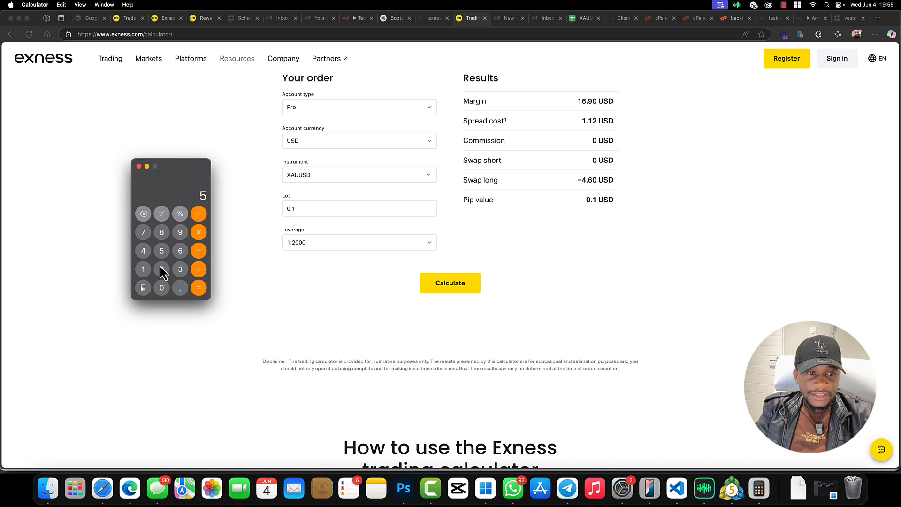
Step: Multiply 5201 by 0.1 in Calculator to get 520.1
click(143, 269)
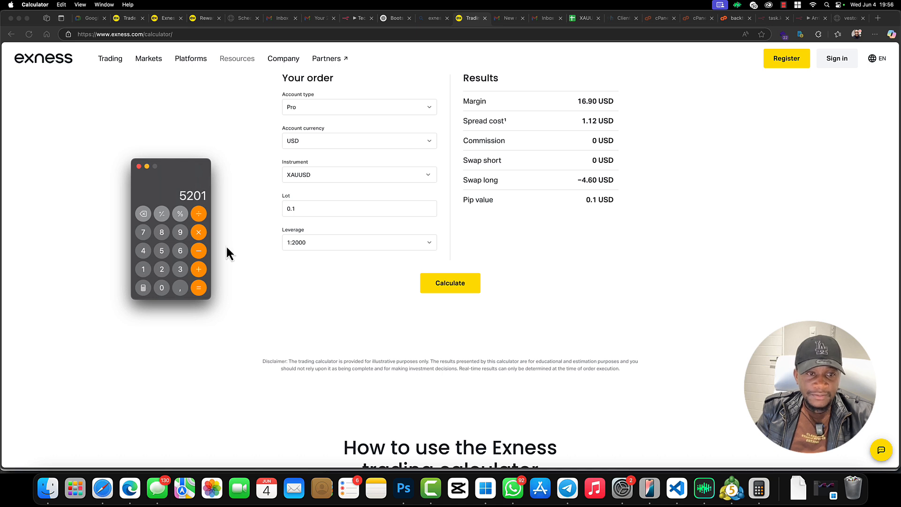
click(199, 250)
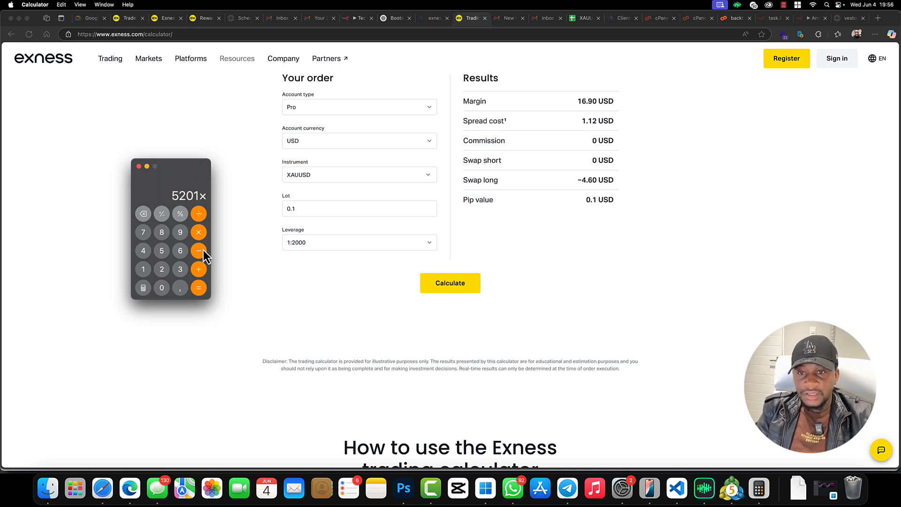
click(161, 287)
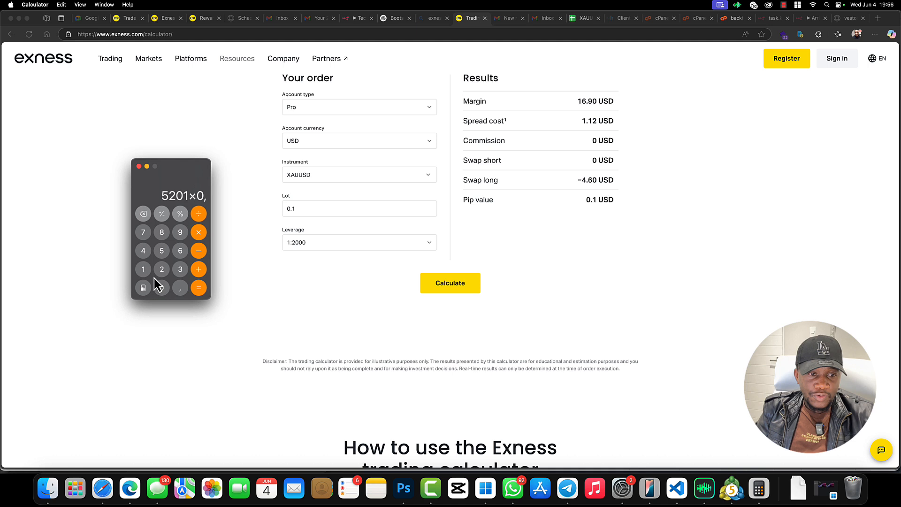
click(198, 288)
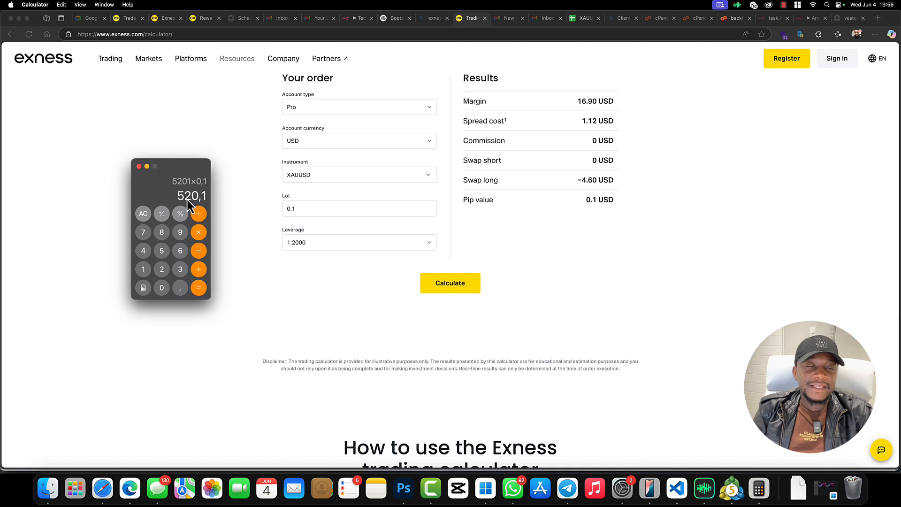
click(851, 18)
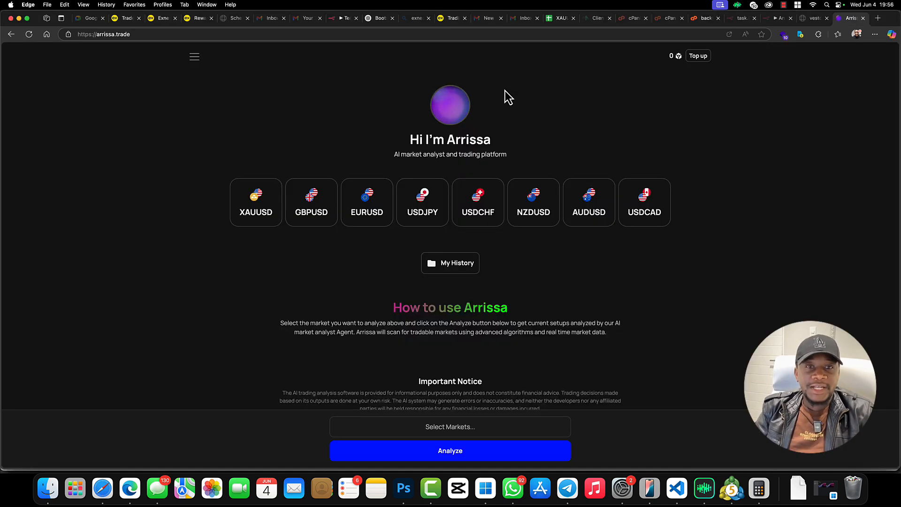
Step: Sign in to Arrissa.trade from the navigation menu
click(195, 56)
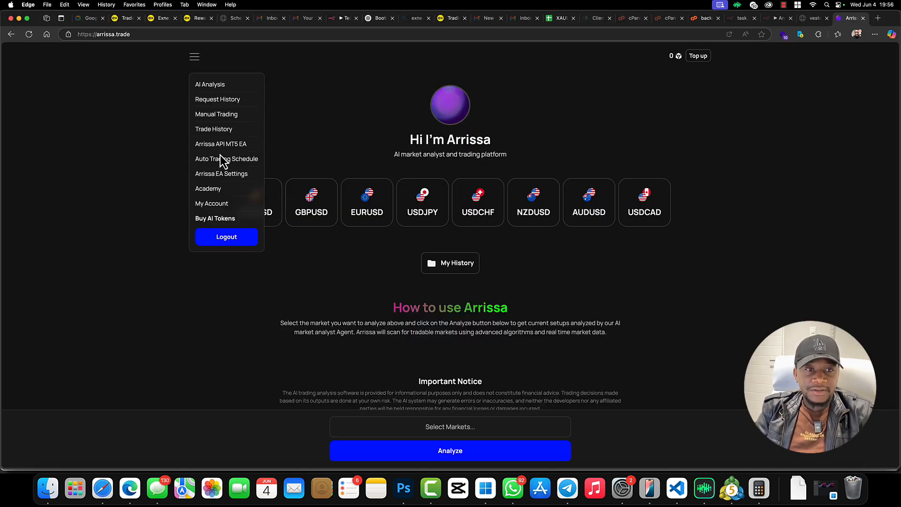
mouse_move(218, 99)
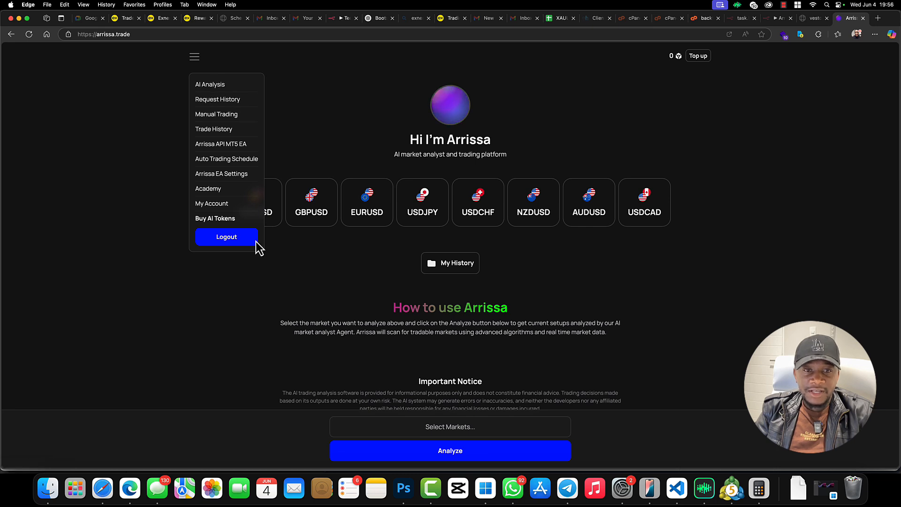
click(227, 237)
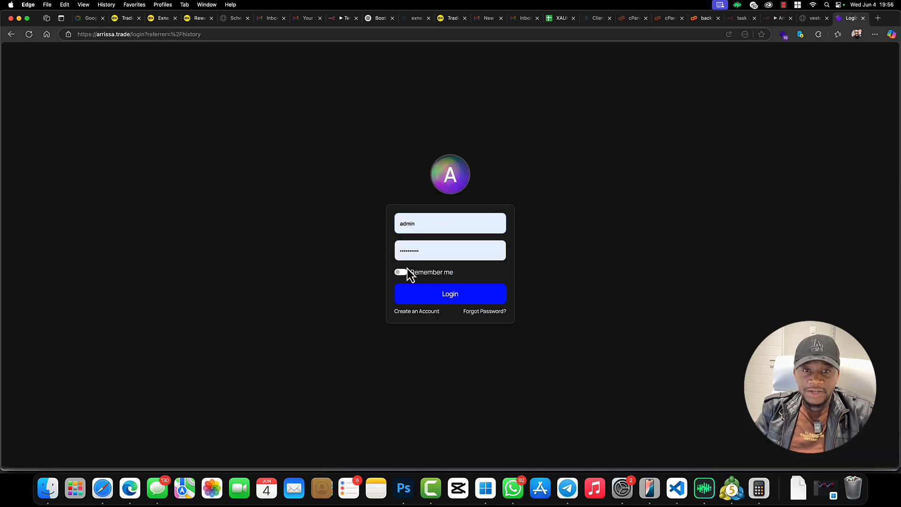
click(450, 294)
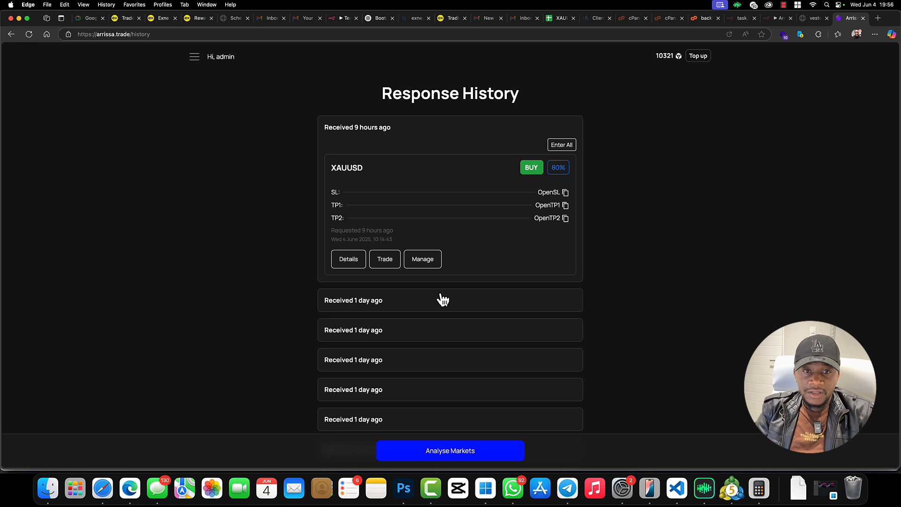
Step: Start an AI analysis of the XAUUSD market from the AI Analysis page
click(195, 56)
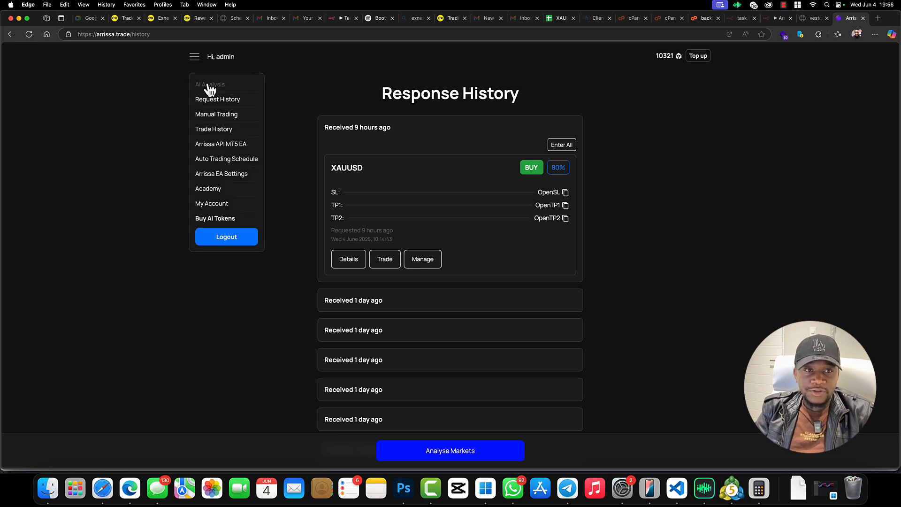
click(211, 84)
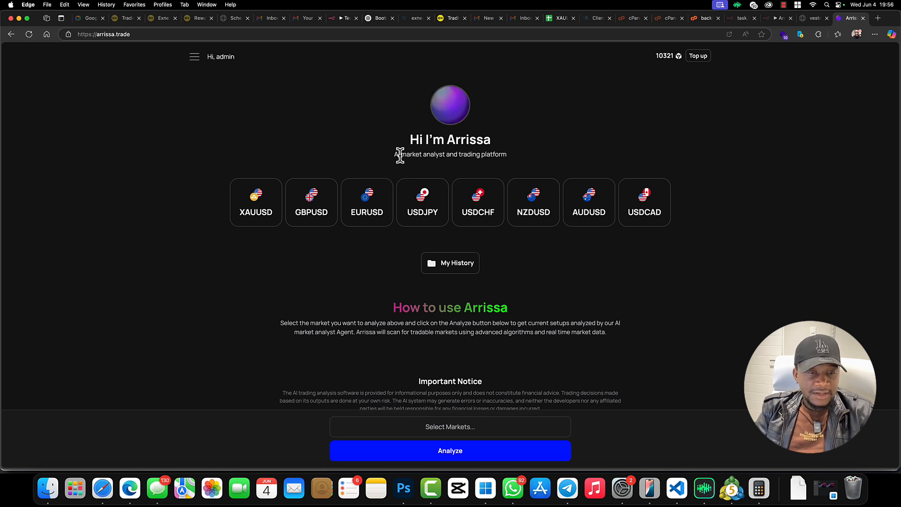
mouse_move(402, 161)
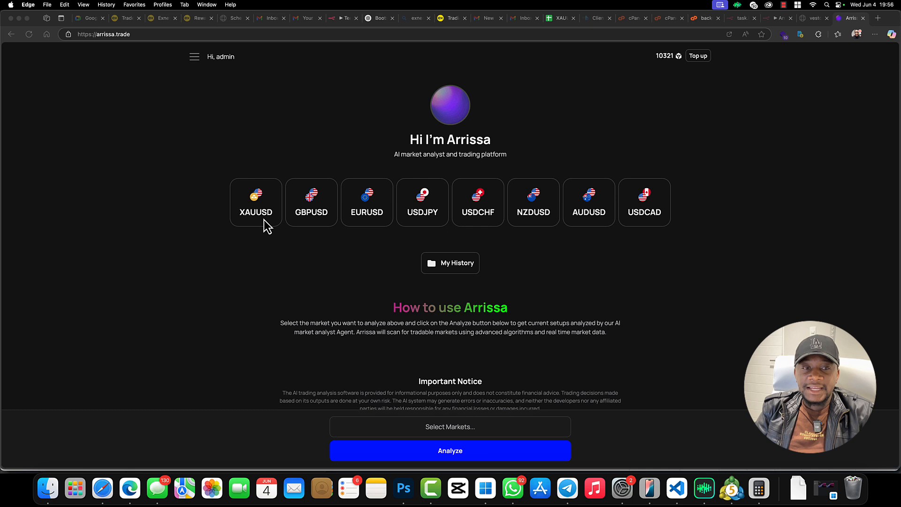
click(256, 202)
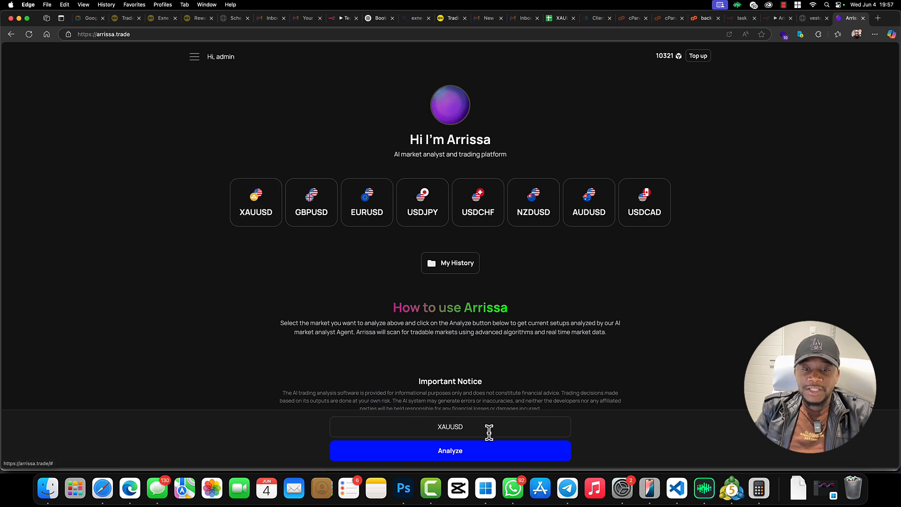
click(451, 451)
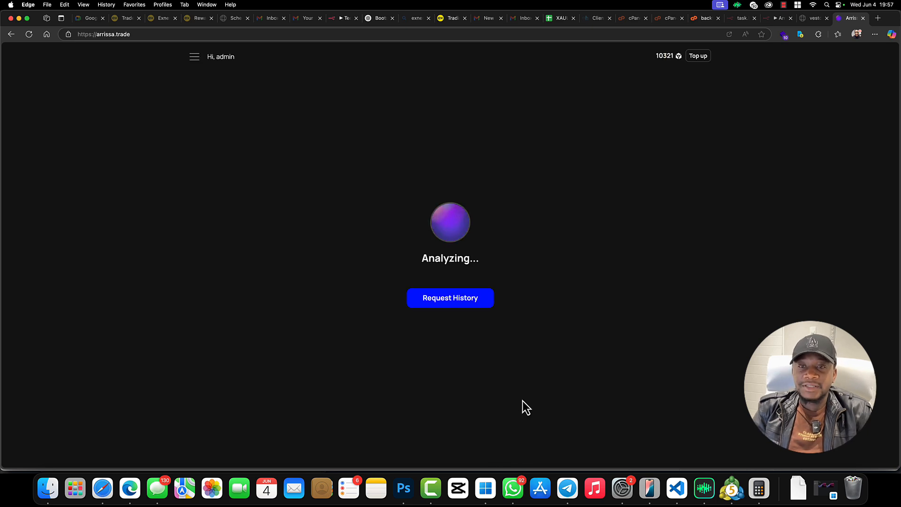
mouse_move(535, 347)
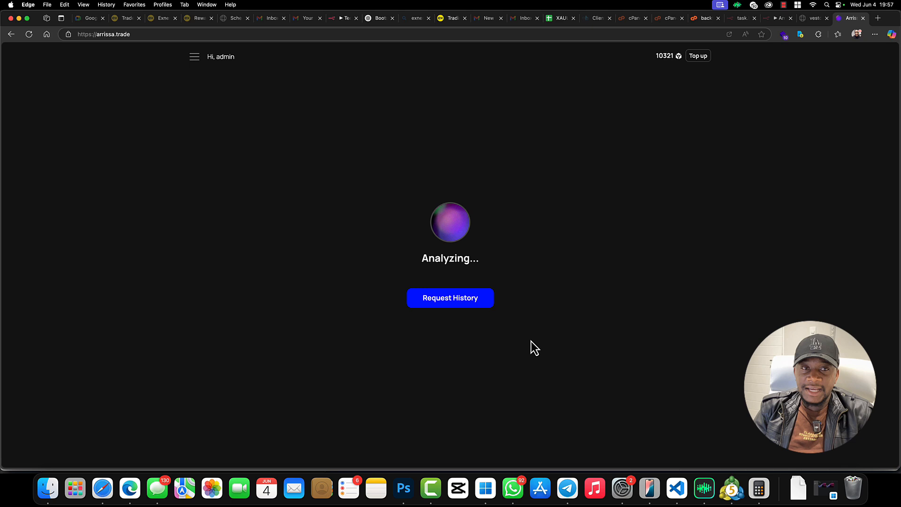
Step: View the XAUUSD BUY analysis at 80% confidence and choose Enter All
click(451, 298)
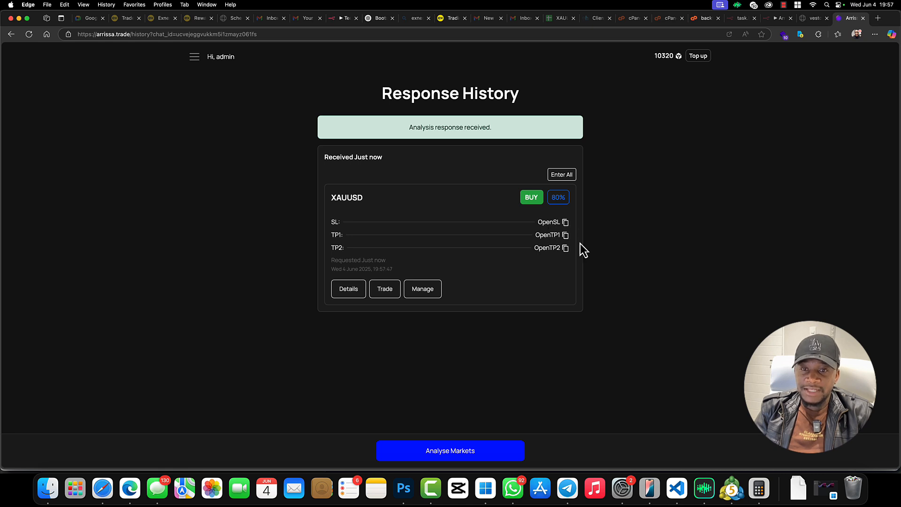
mouse_move(535, 235)
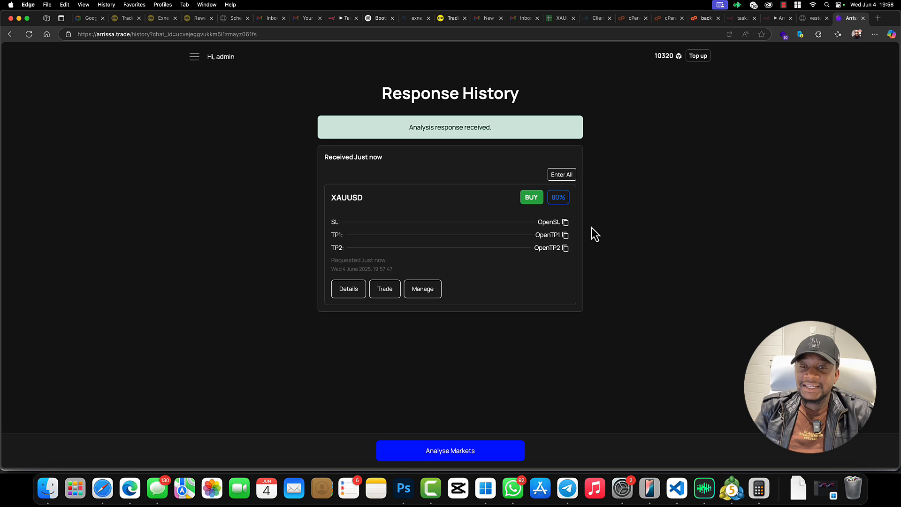
mouse_move(558, 239)
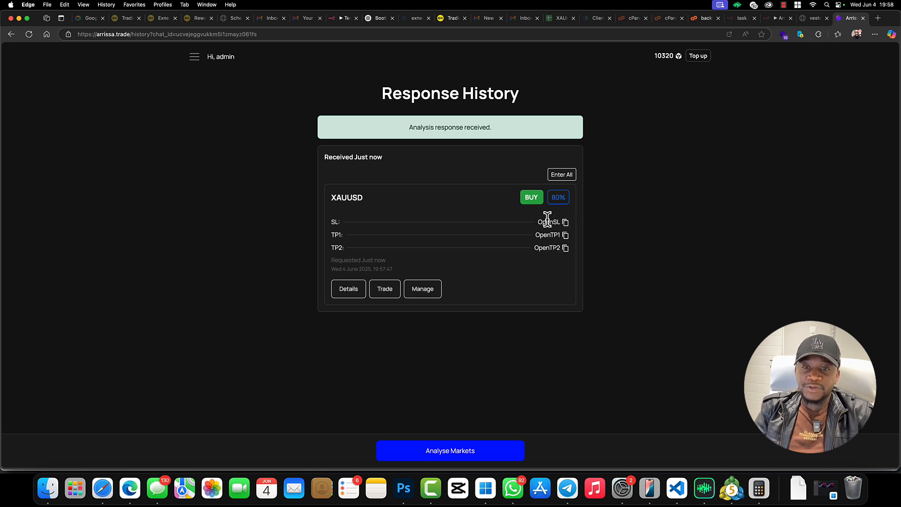
mouse_move(530, 243)
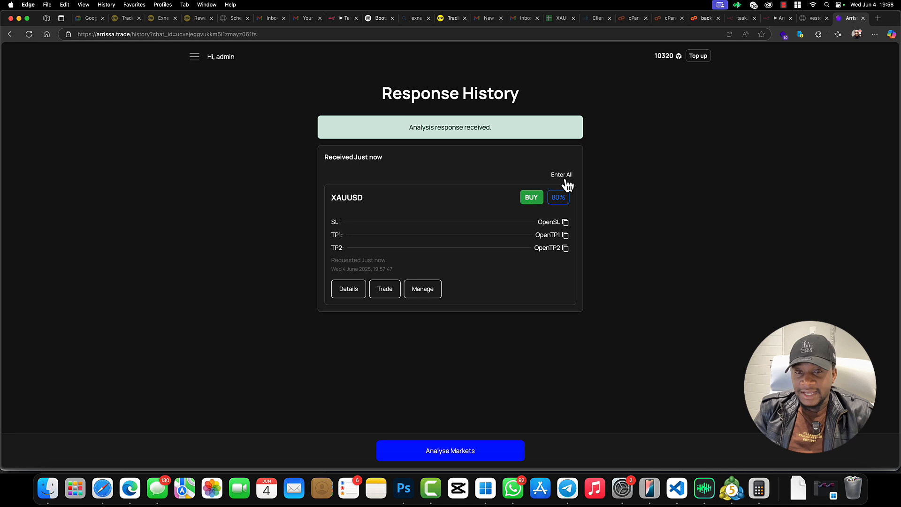
mouse_move(555, 371)
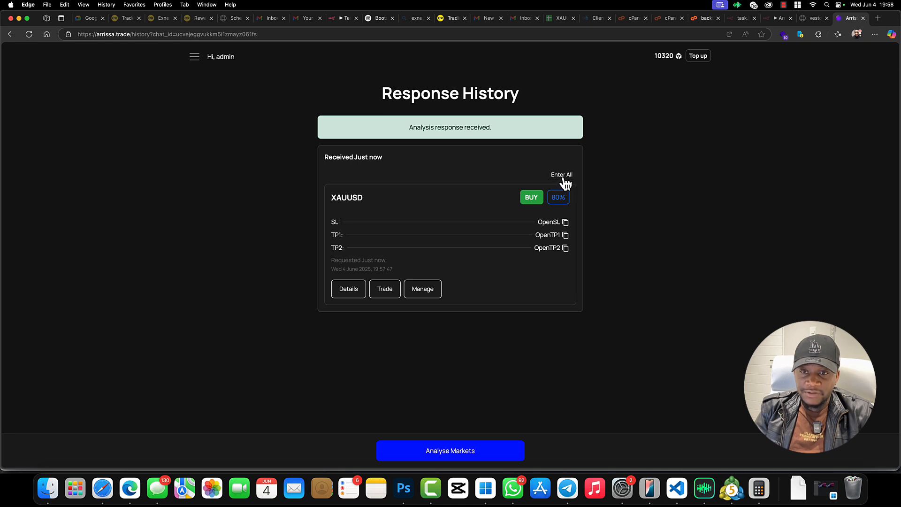
click(562, 174)
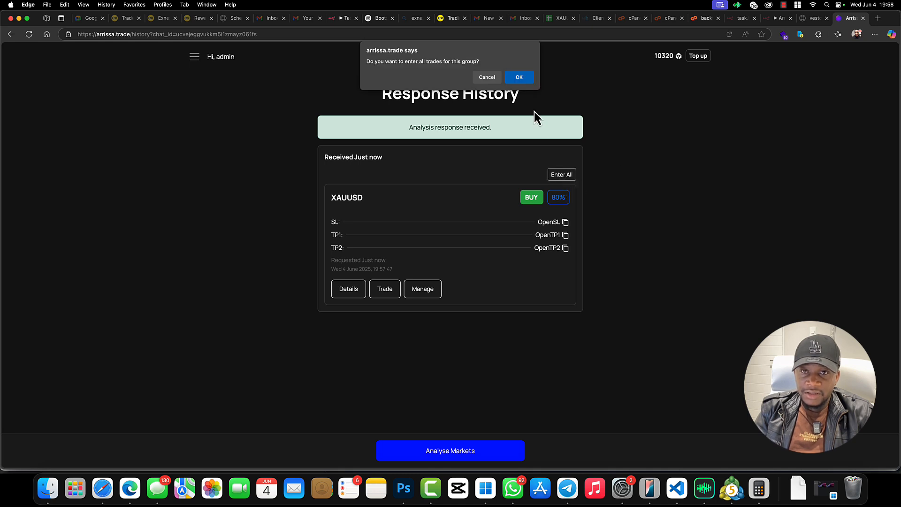
Step: Confirm entering all trades so the XAUUSD positions are sent for execution
click(518, 77)
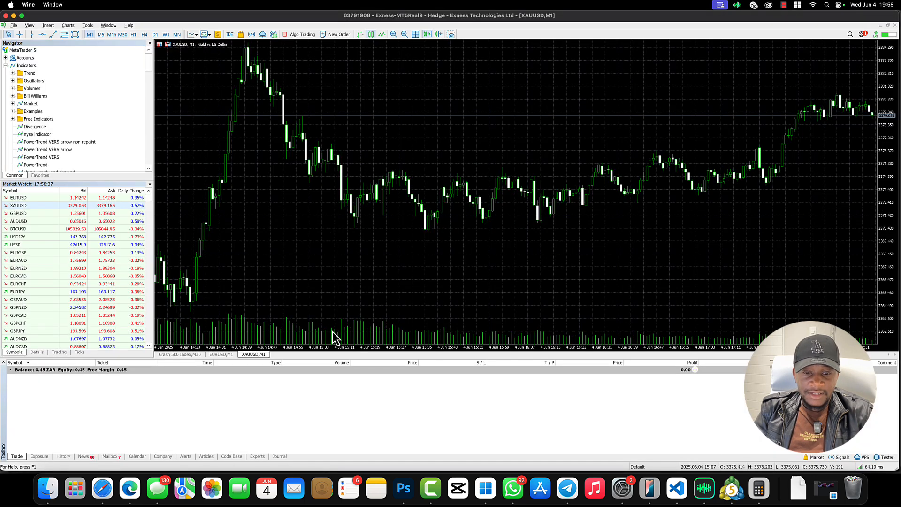
click(485, 488)
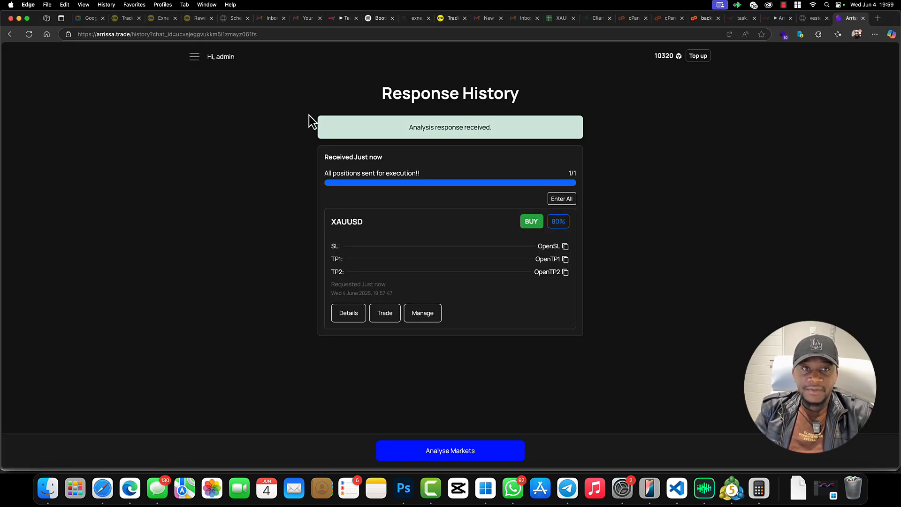
Step: Inspect the n8n Predict node's BUYSTOP and SELLSTOP output, then return to the spreadsheet
click(343, 18)
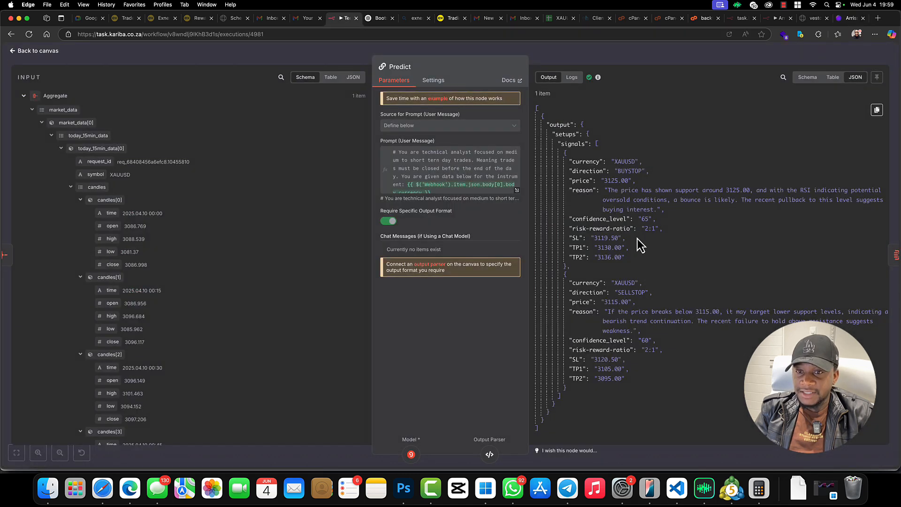
double_click(606, 237)
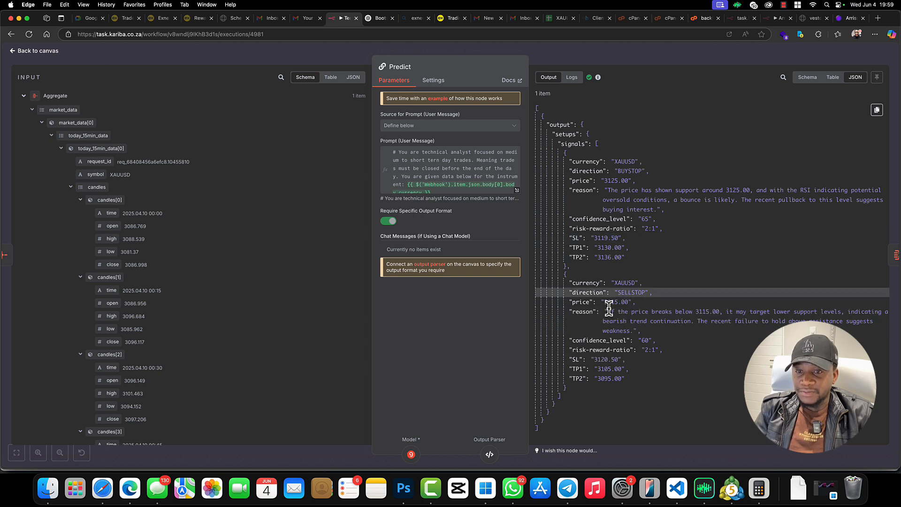
double_click(615, 302)
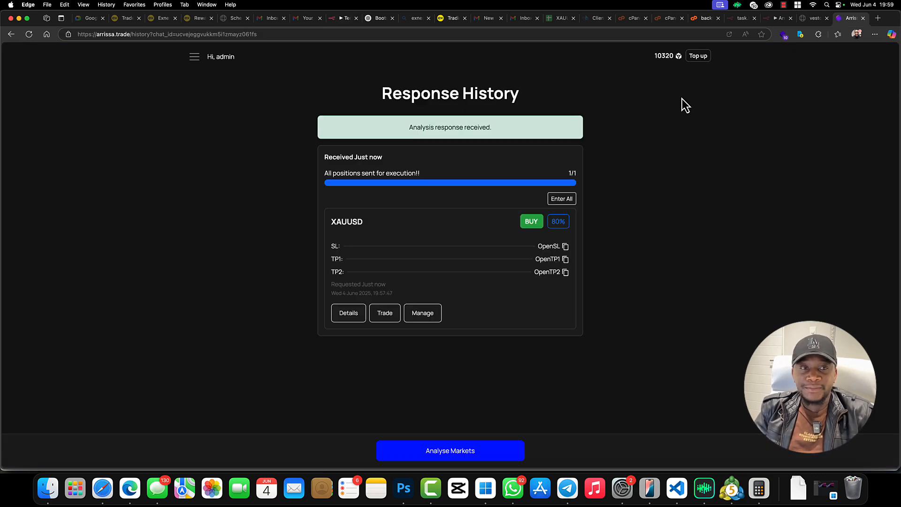
click(561, 18)
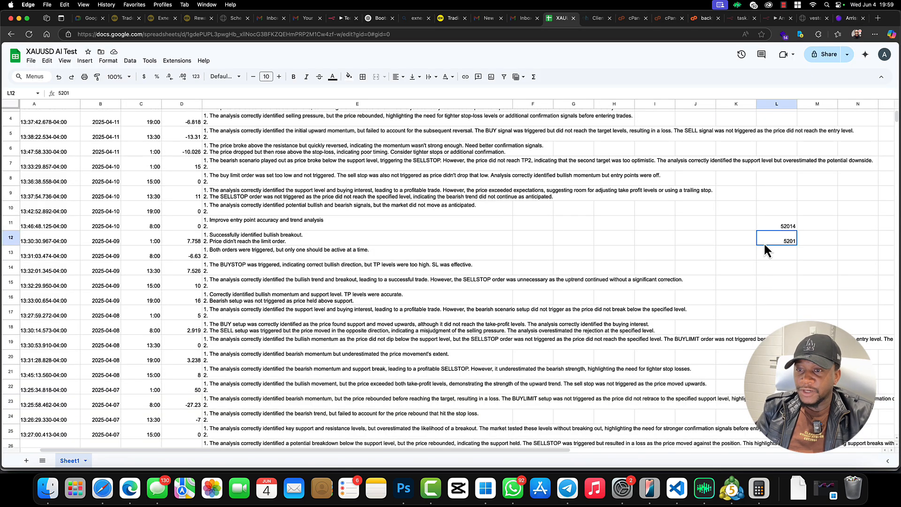